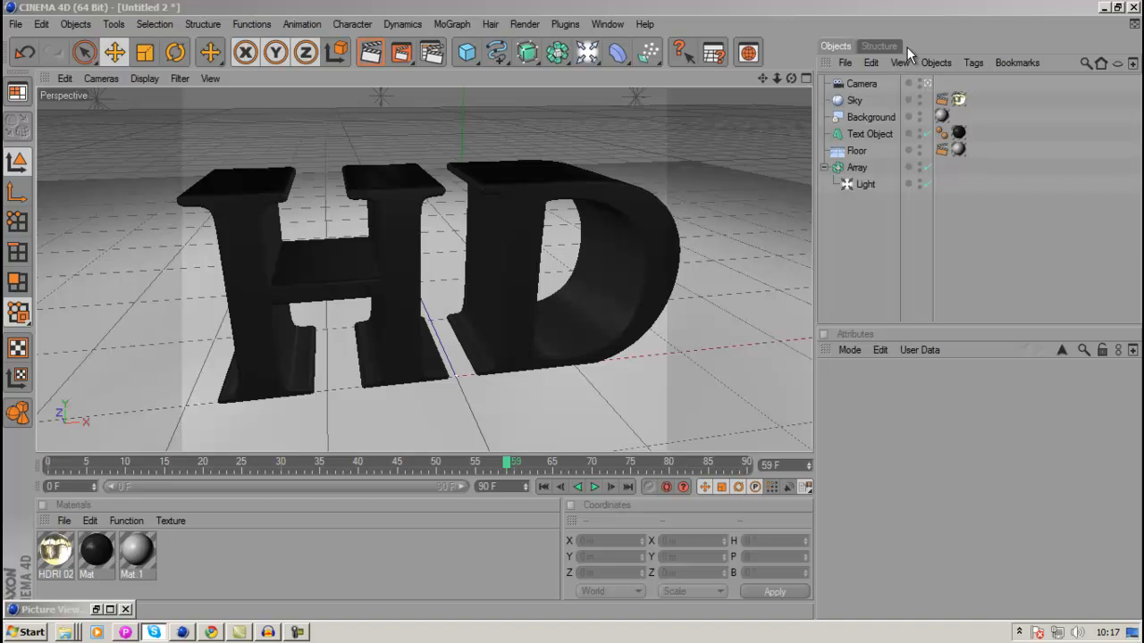
mouse_move(847, 9)
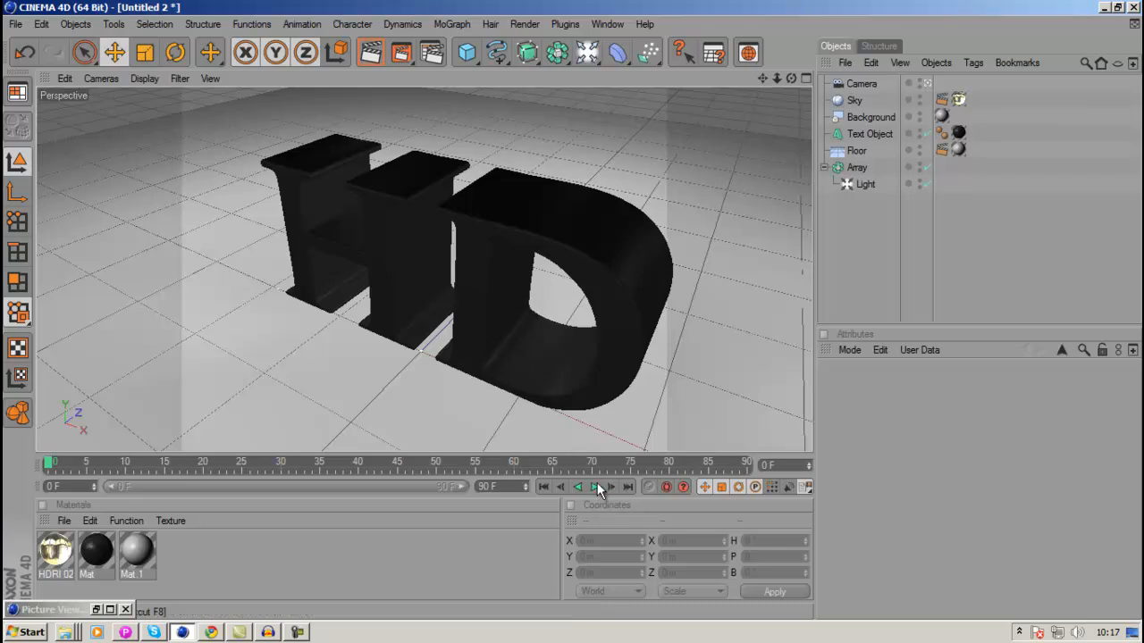
Step: Play the extruded HD text animation through on the timeline
left_click(593, 486)
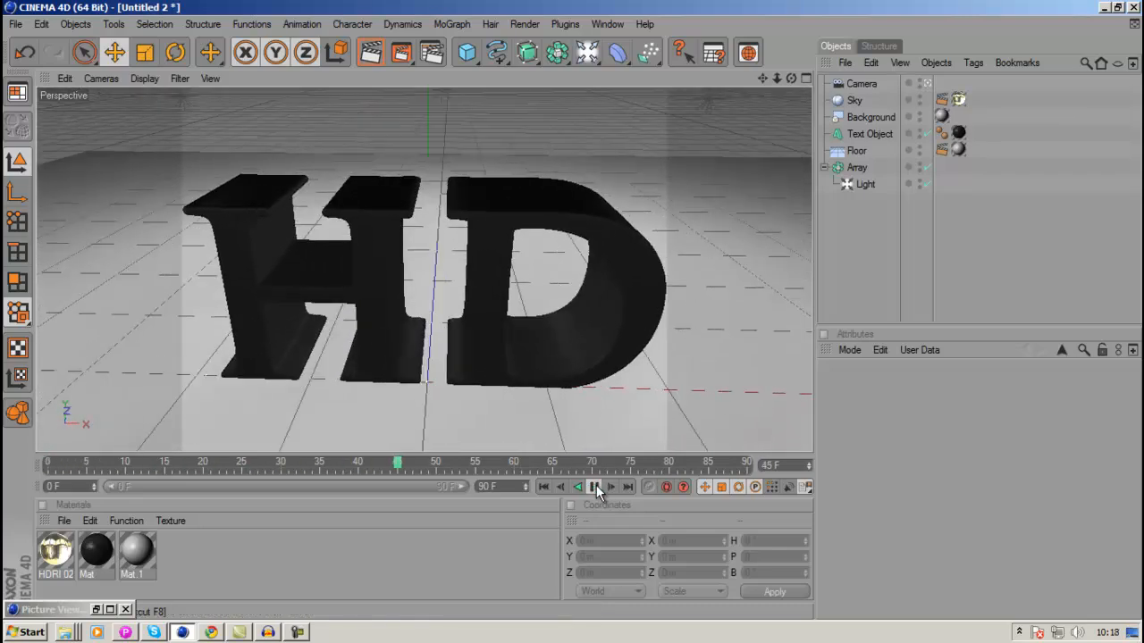
left_click(594, 486)
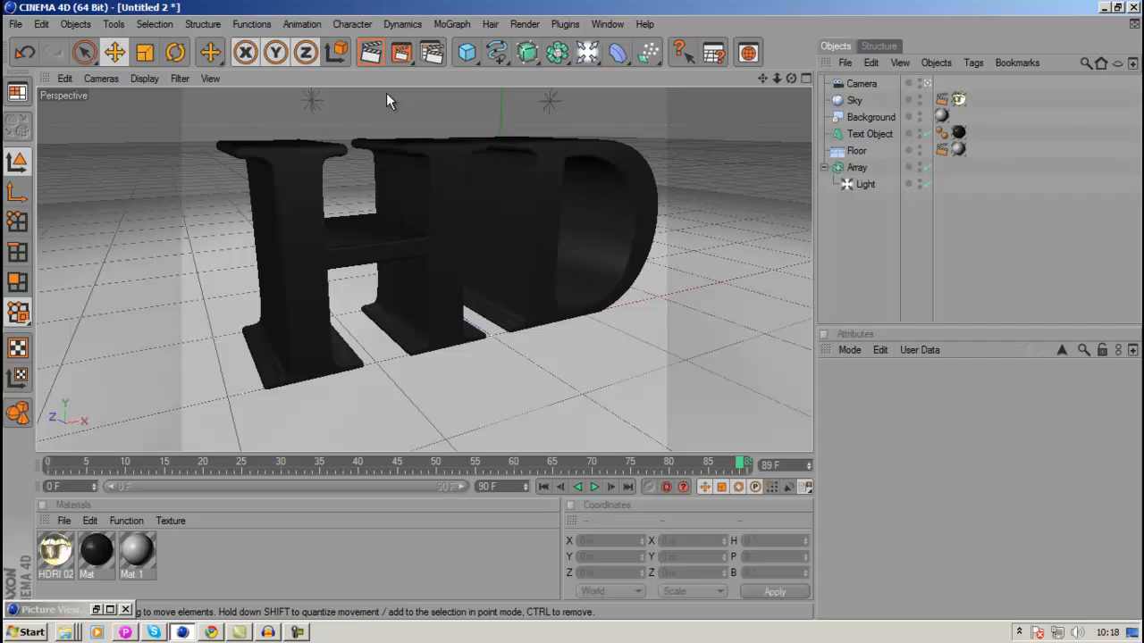
mouse_move(429, 157)
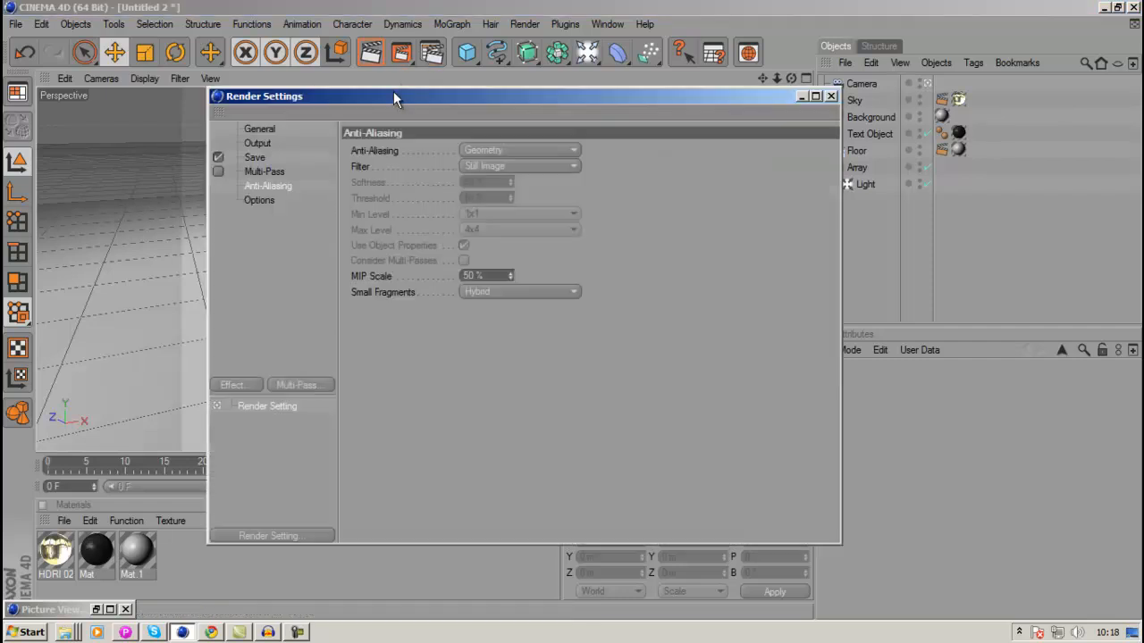
Step: Show the Output page of Render Settings with the 320×240, 30 fps defaults
left_click(259, 129)
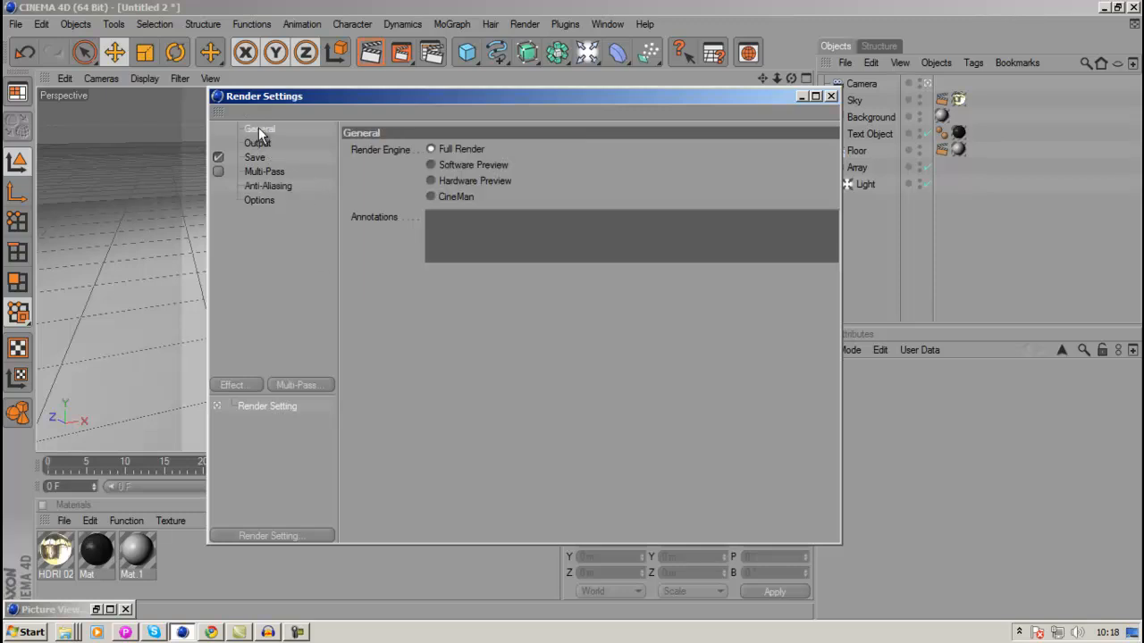
mouse_move(486, 182)
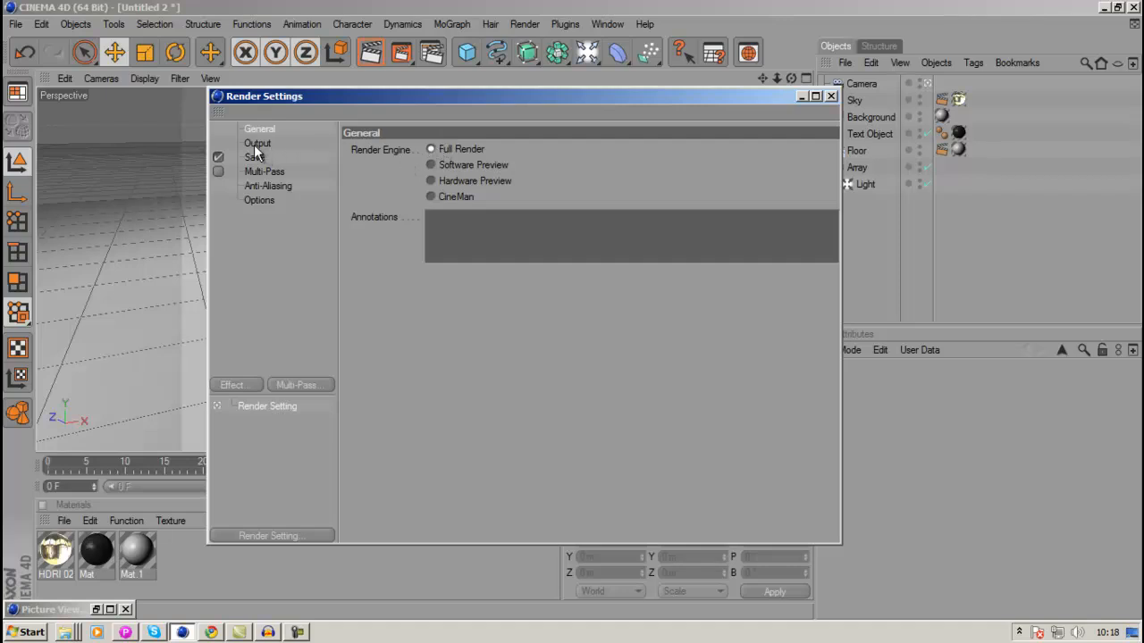
left_click(257, 143)
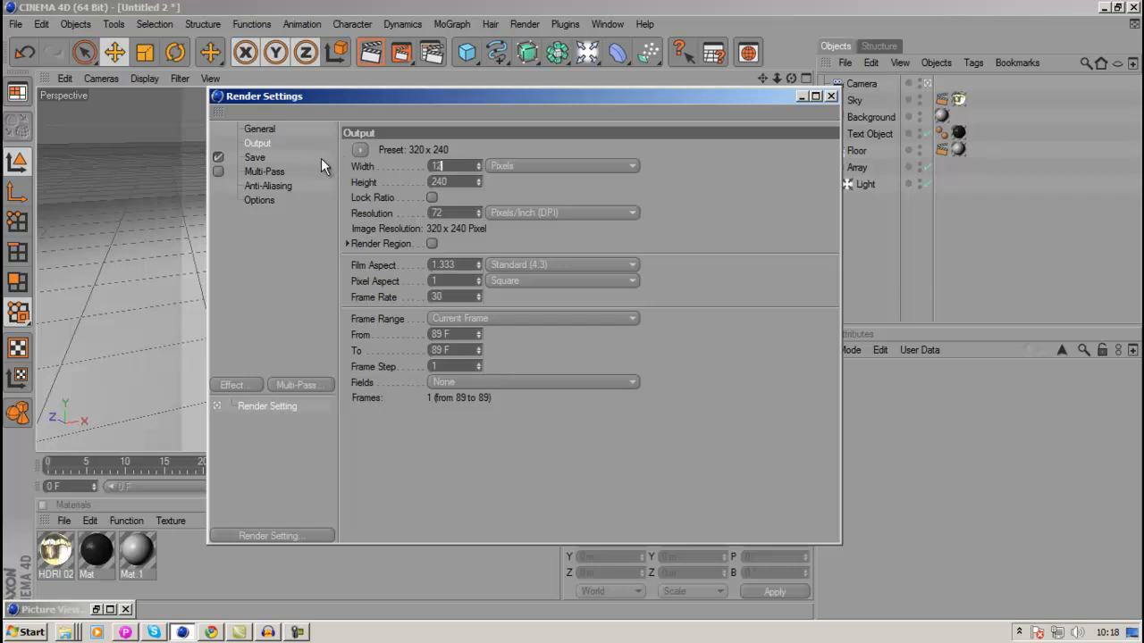
Step: Set the output resolution to 1280×720 with HDTV 16:9 film aspect
type("1280")
left_click(453, 182)
type("720")
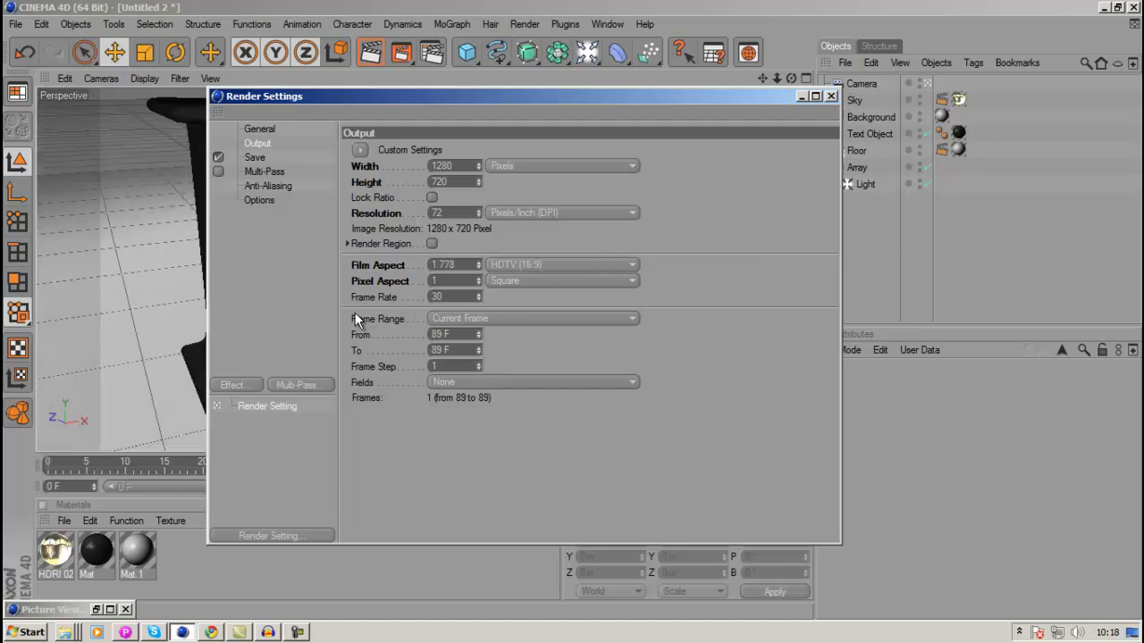
mouse_move(376, 304)
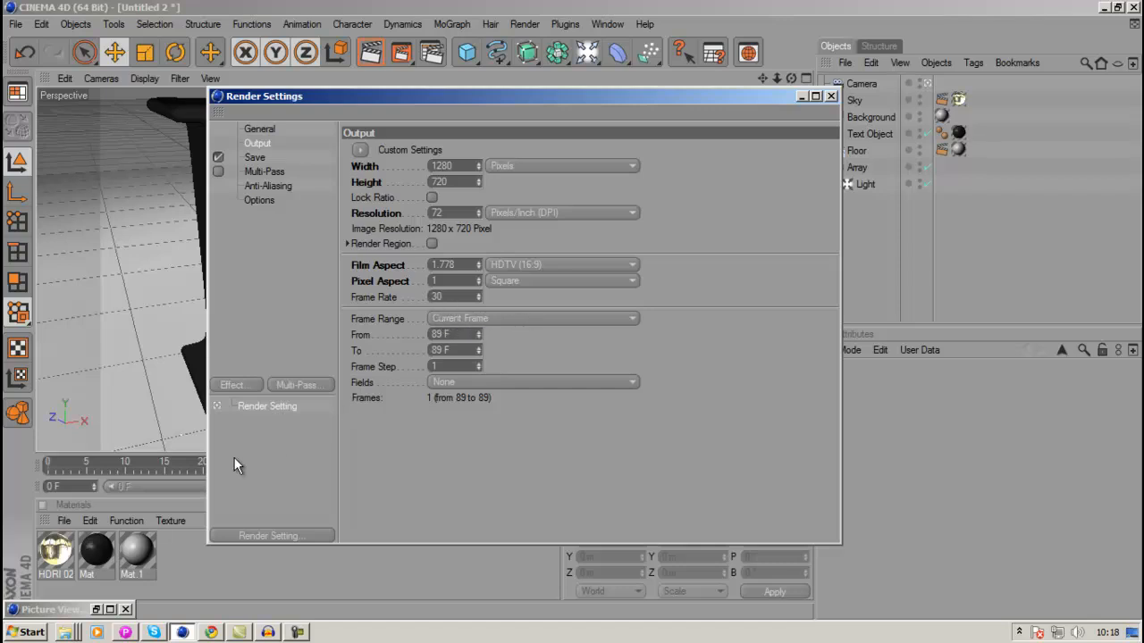
mouse_move(128, 475)
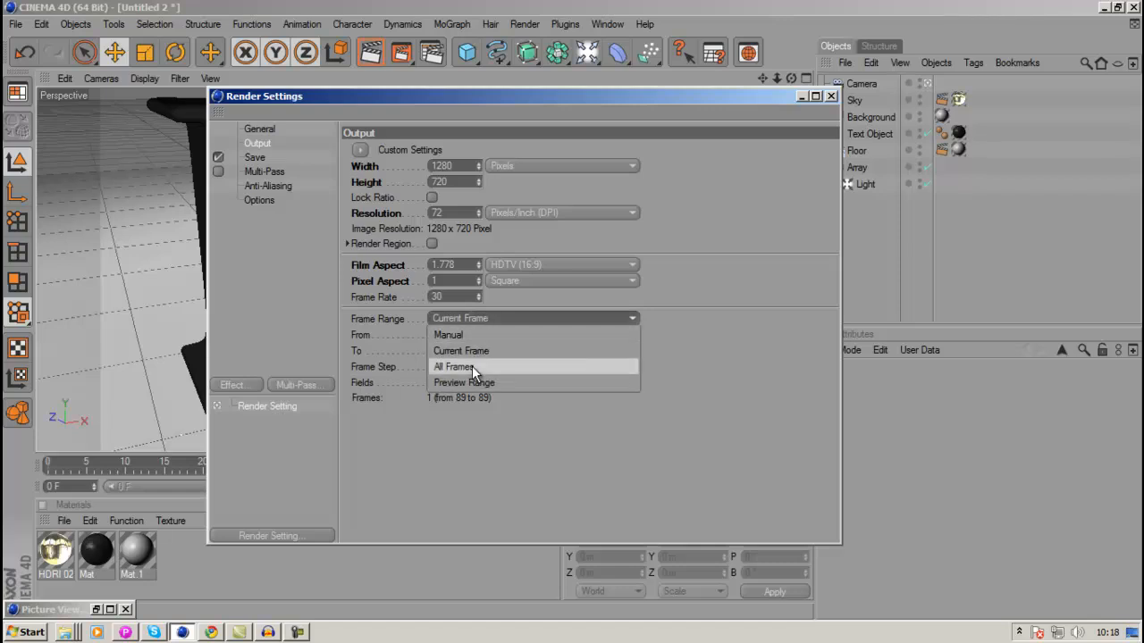
Step: Set a manual frame range from frame 10 to 80 (71 frames)
left_click(454, 367)
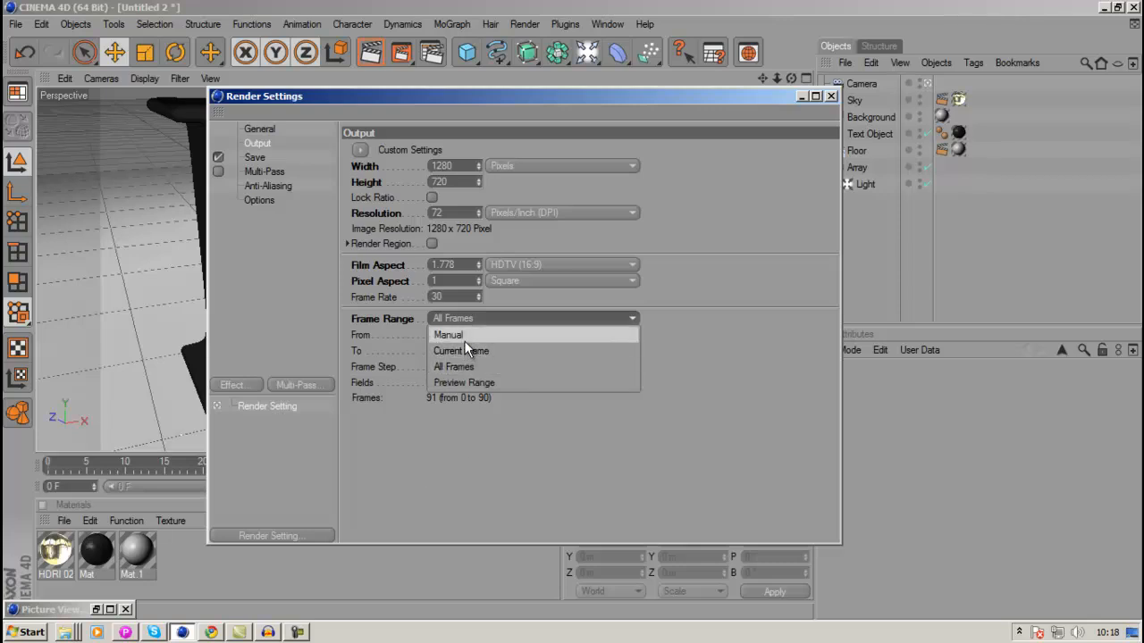
left_click(446, 334)
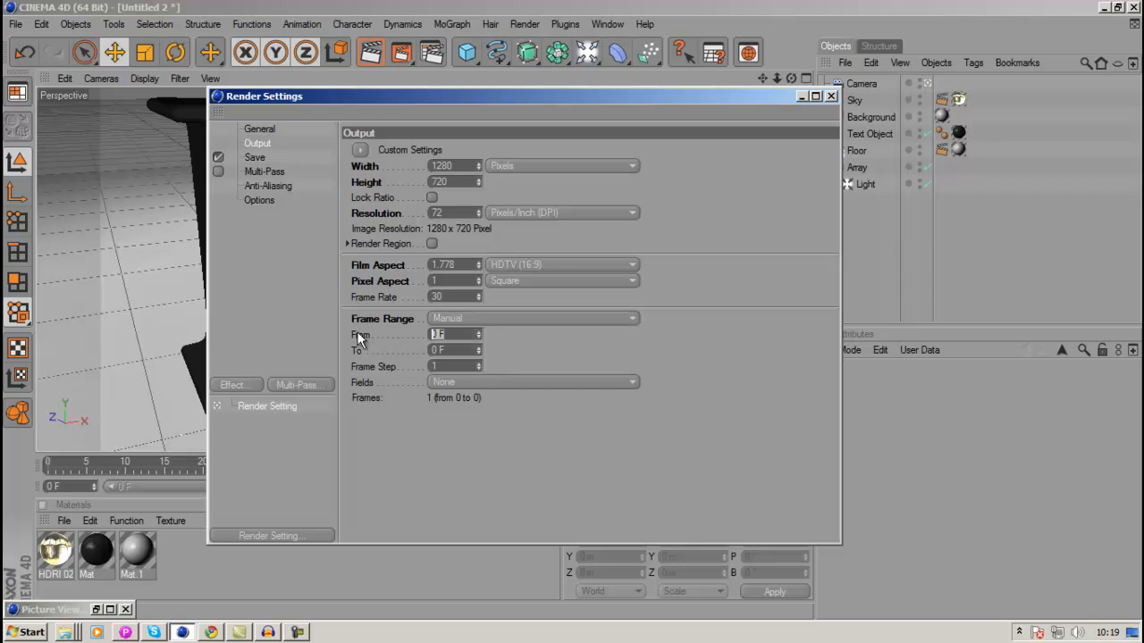
type("10")
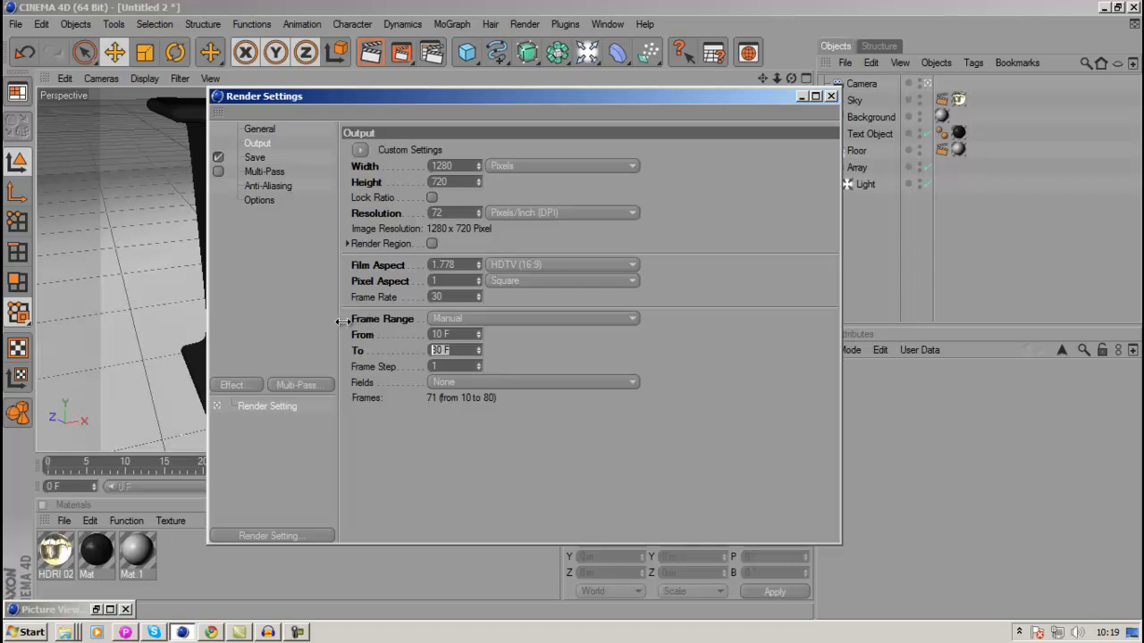
mouse_move(258, 171)
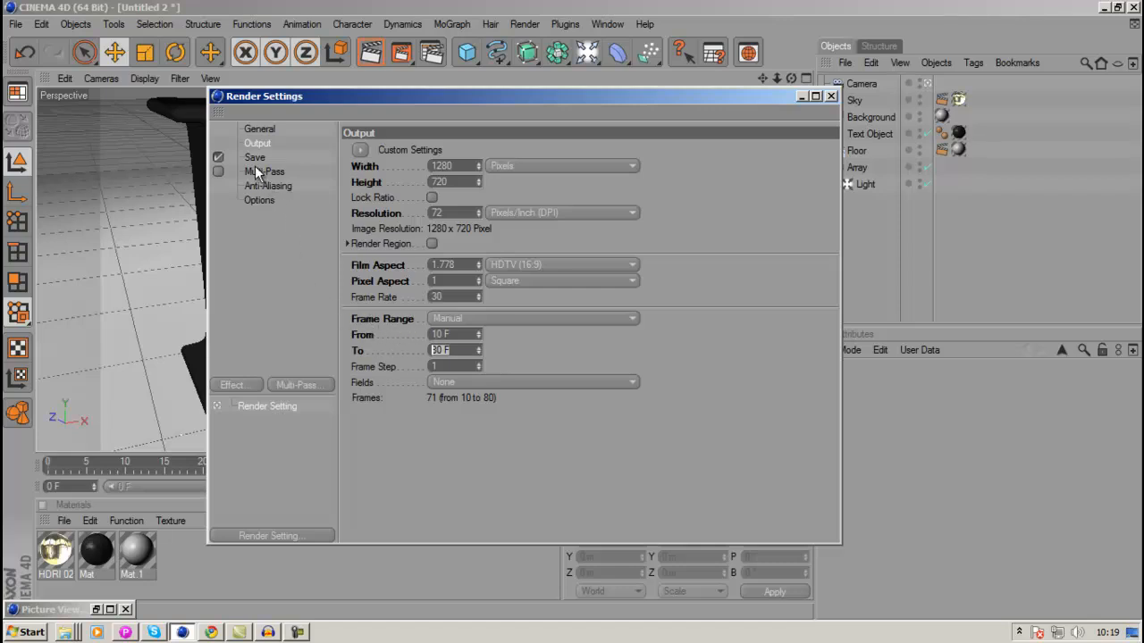
Step: On the Save page, try QuickTime Movie and AVI Movie formats, leaving the format list open
left_click(253, 157)
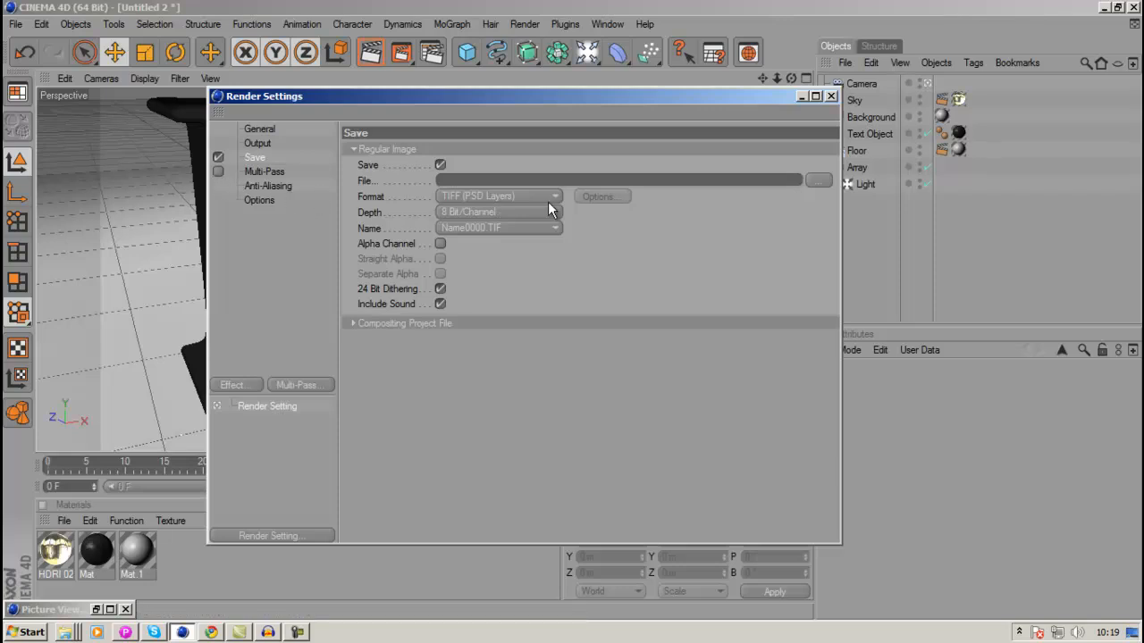
left_click(499, 194)
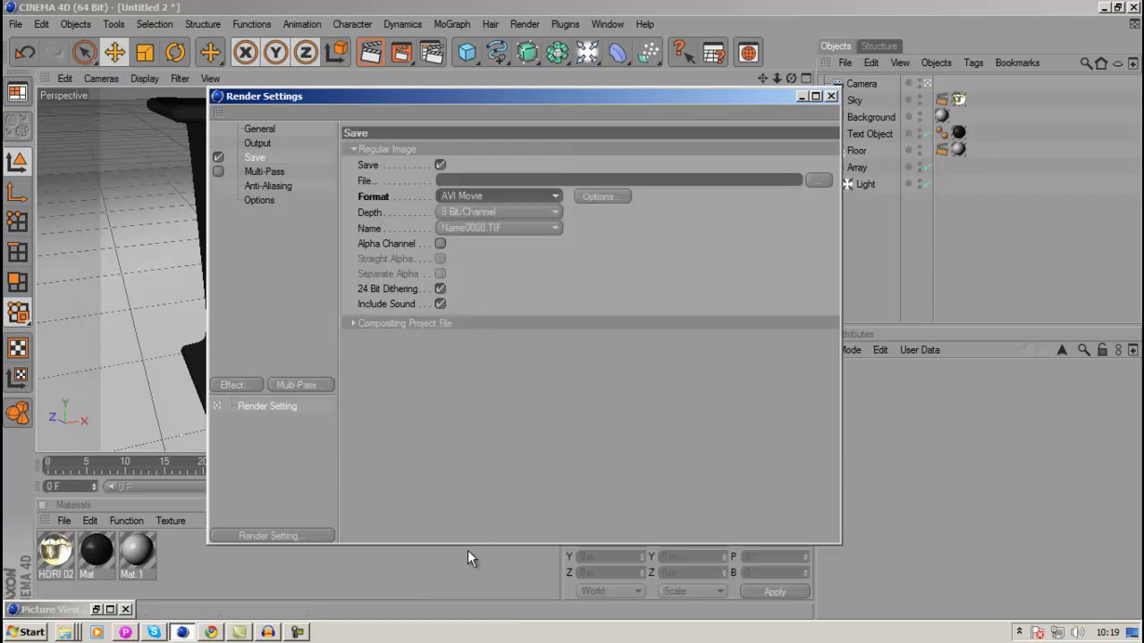
mouse_move(396, 422)
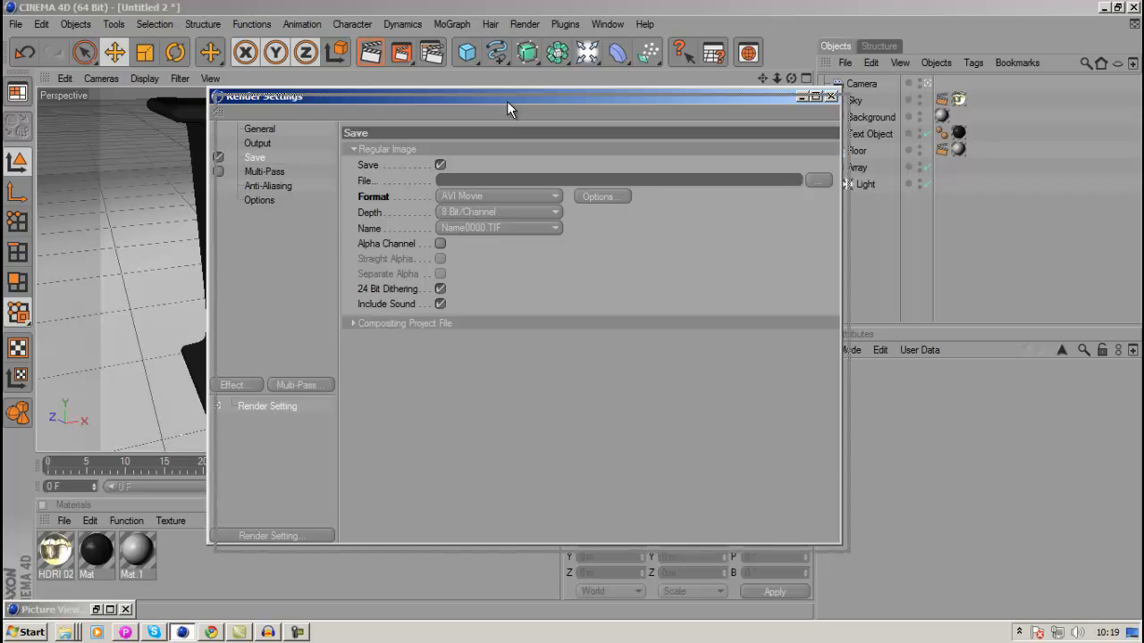
left_click_drag(510, 102, 536, 106)
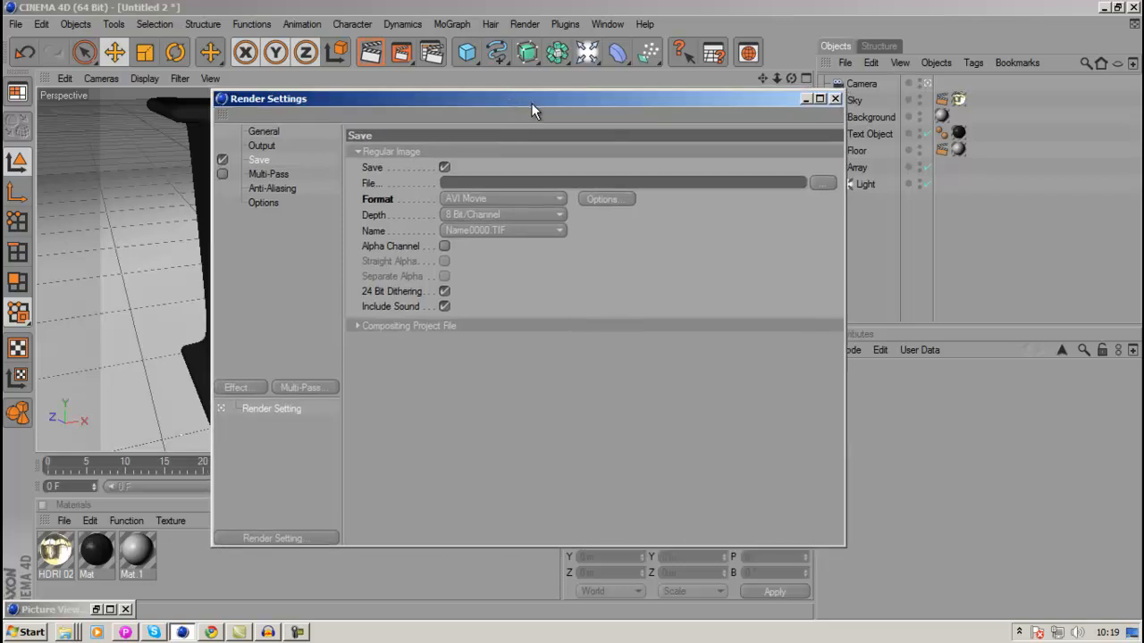
left_click(504, 199)
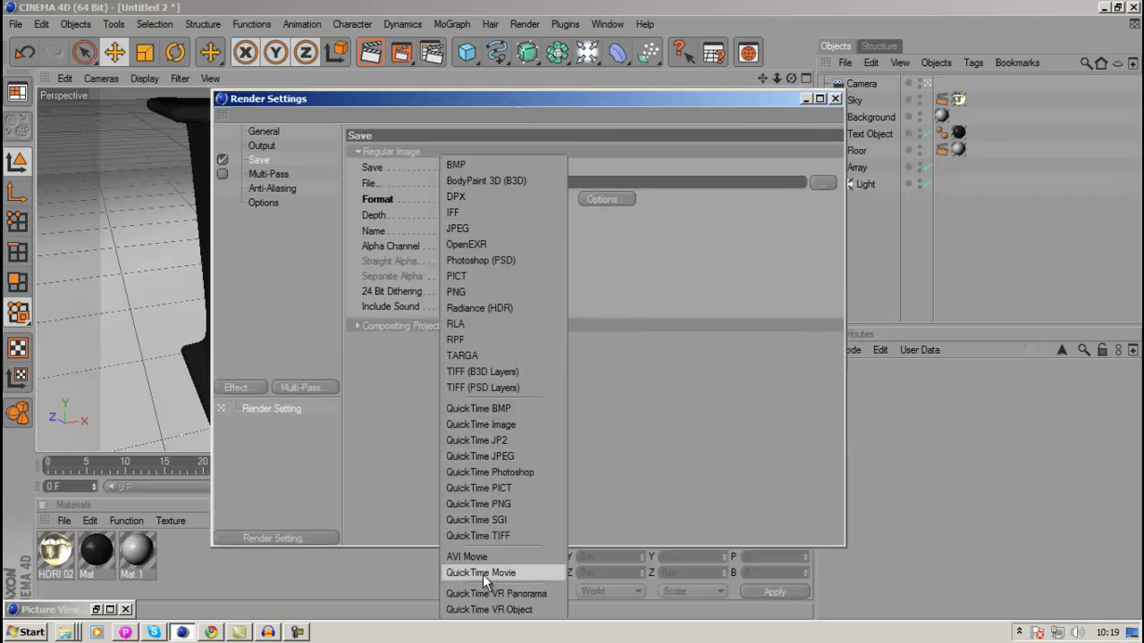
left_click(481, 572)
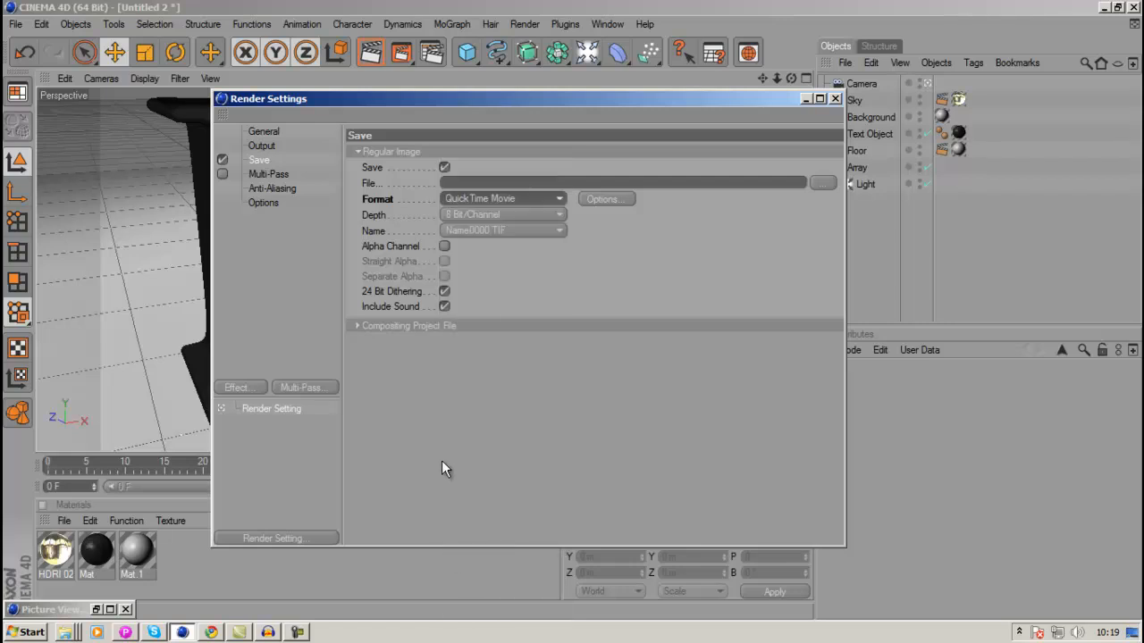
mouse_move(497, 200)
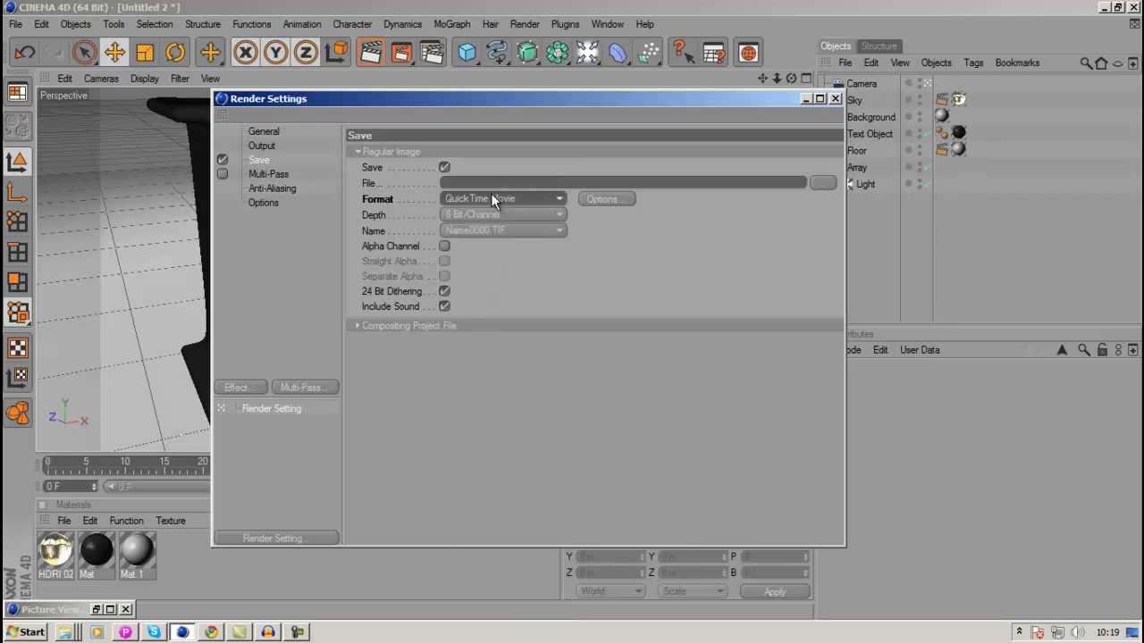
mouse_move(536, 212)
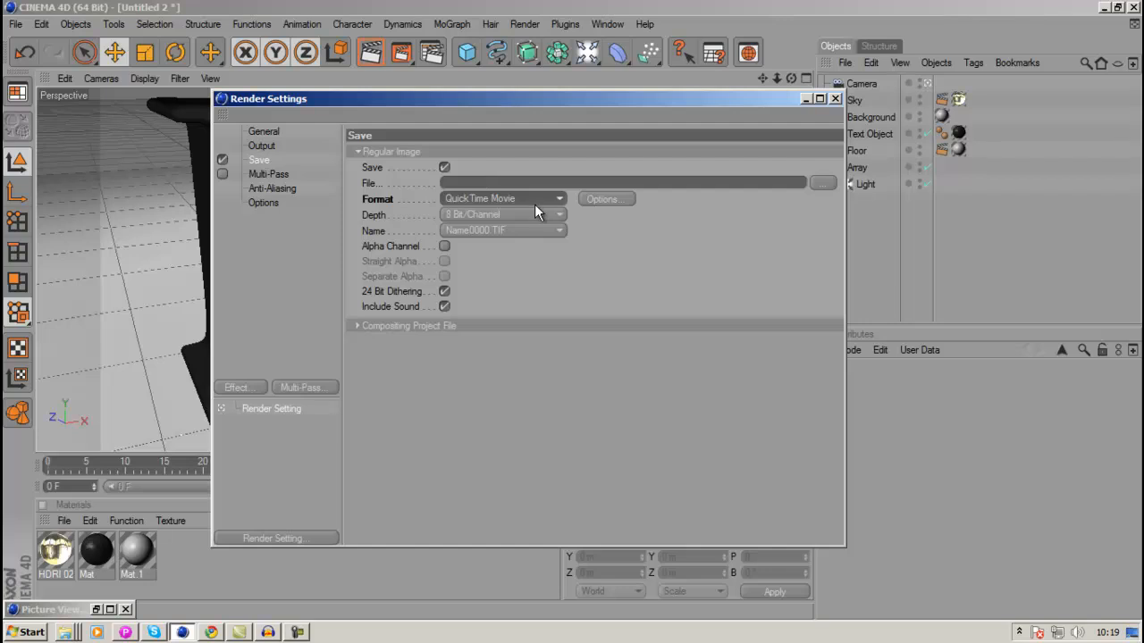
left_click(504, 199)
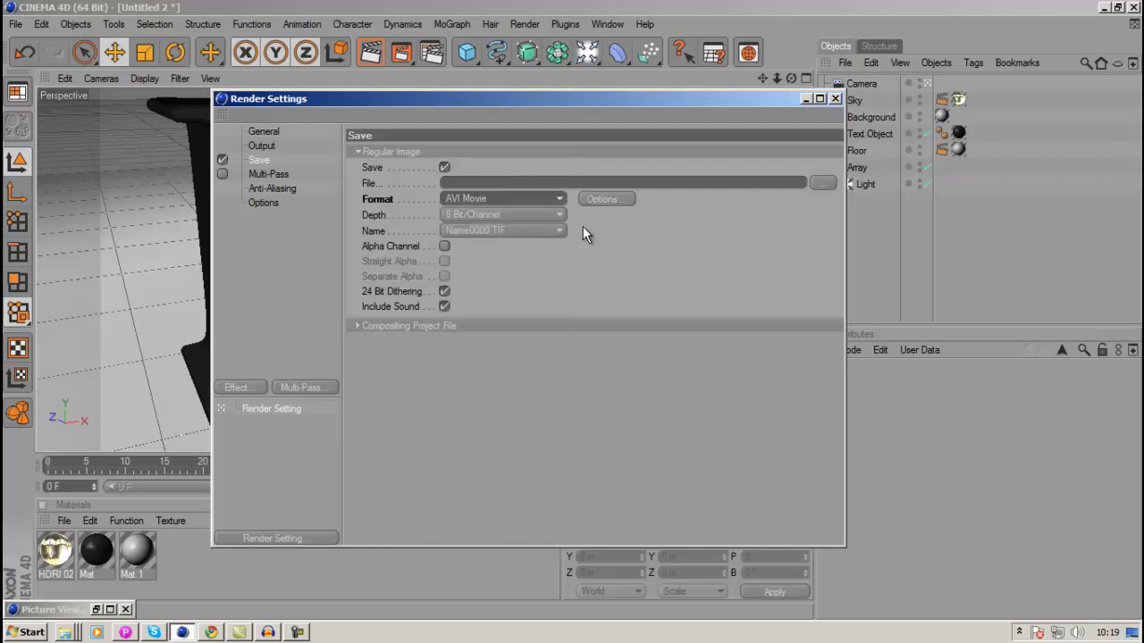
mouse_move(547, 308)
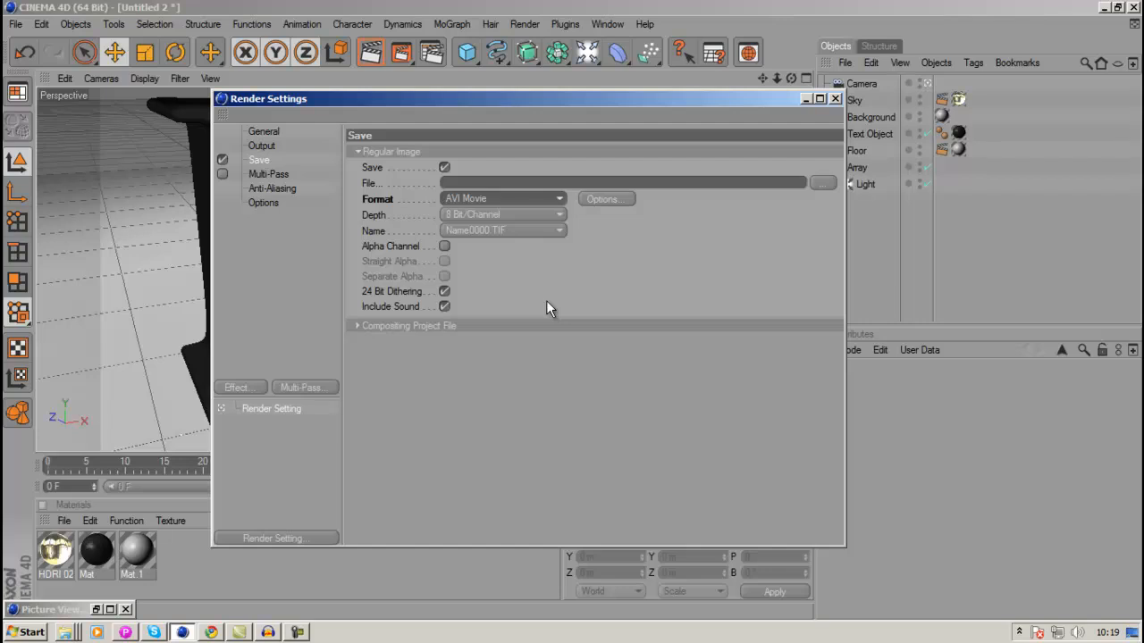
mouse_move(600, 221)
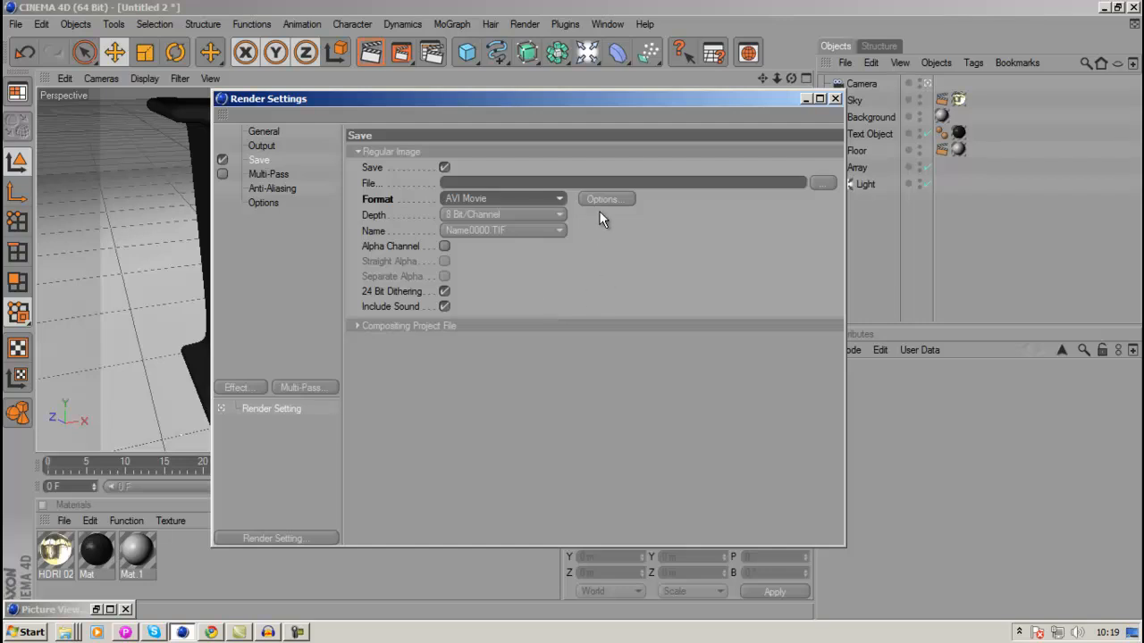
mouse_move(554, 211)
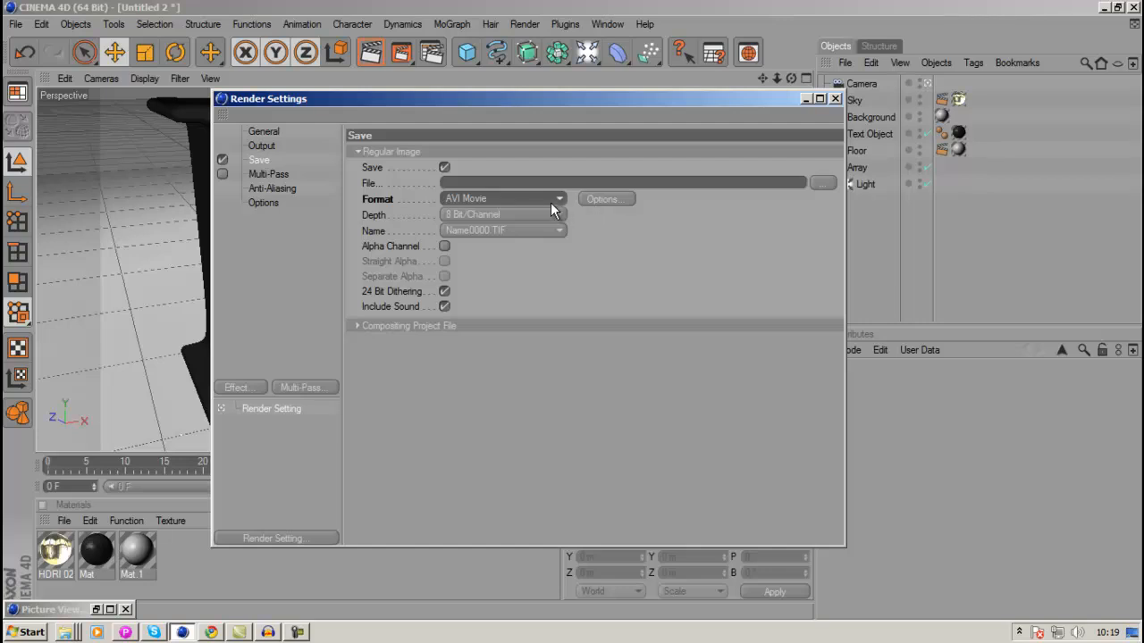
mouse_move(558, 206)
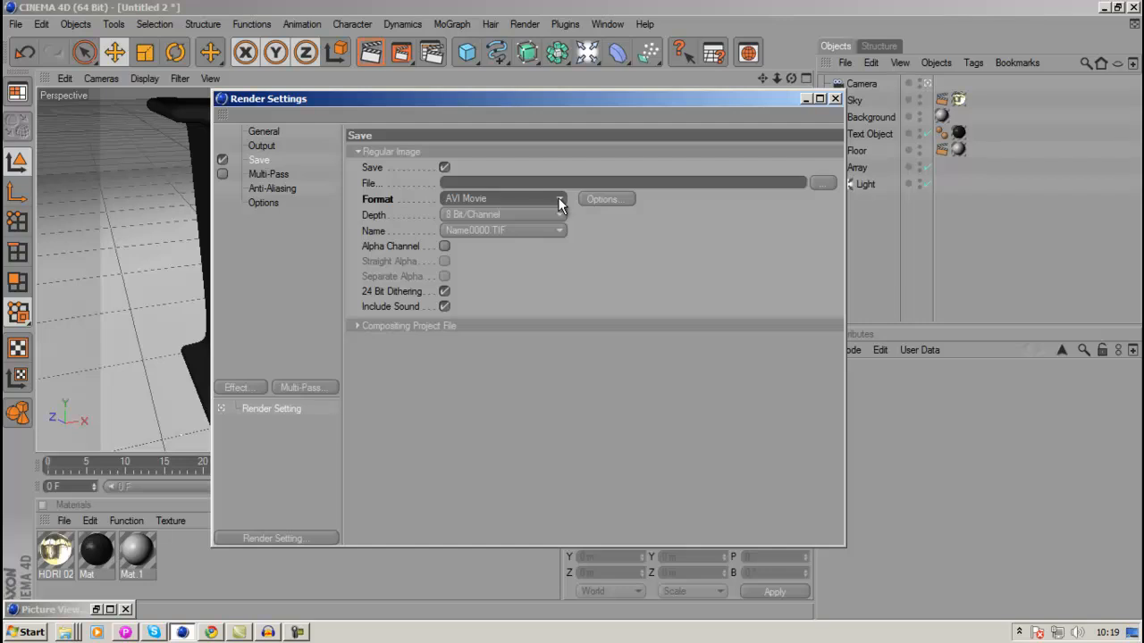
mouse_move(561, 205)
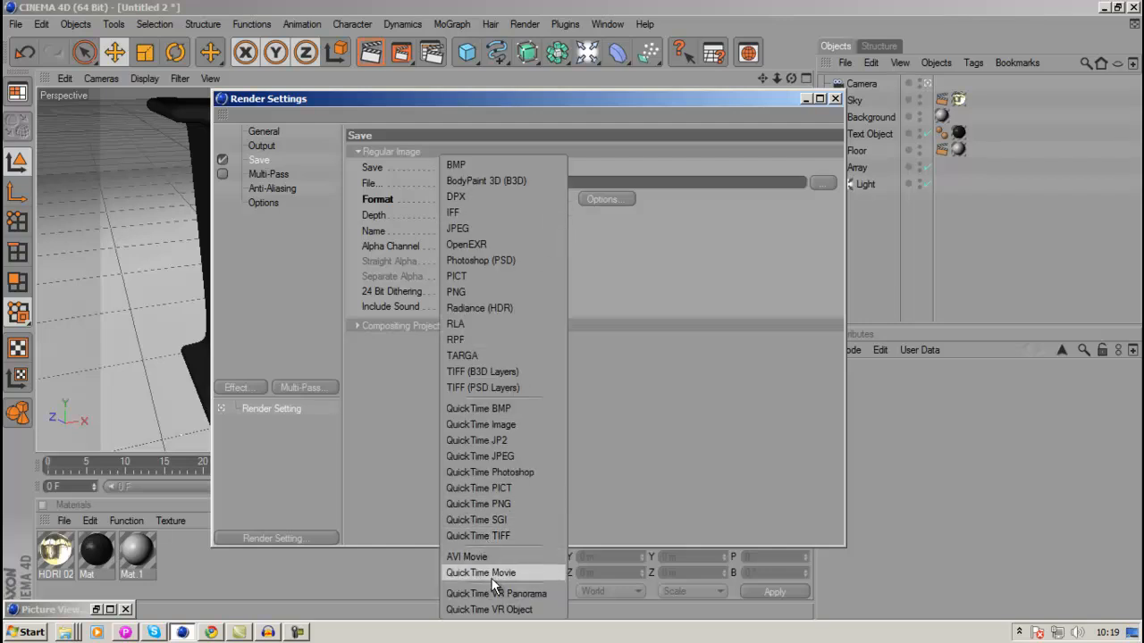
Step: Set the saved output format to QuickTime Movie
left_click(480, 571)
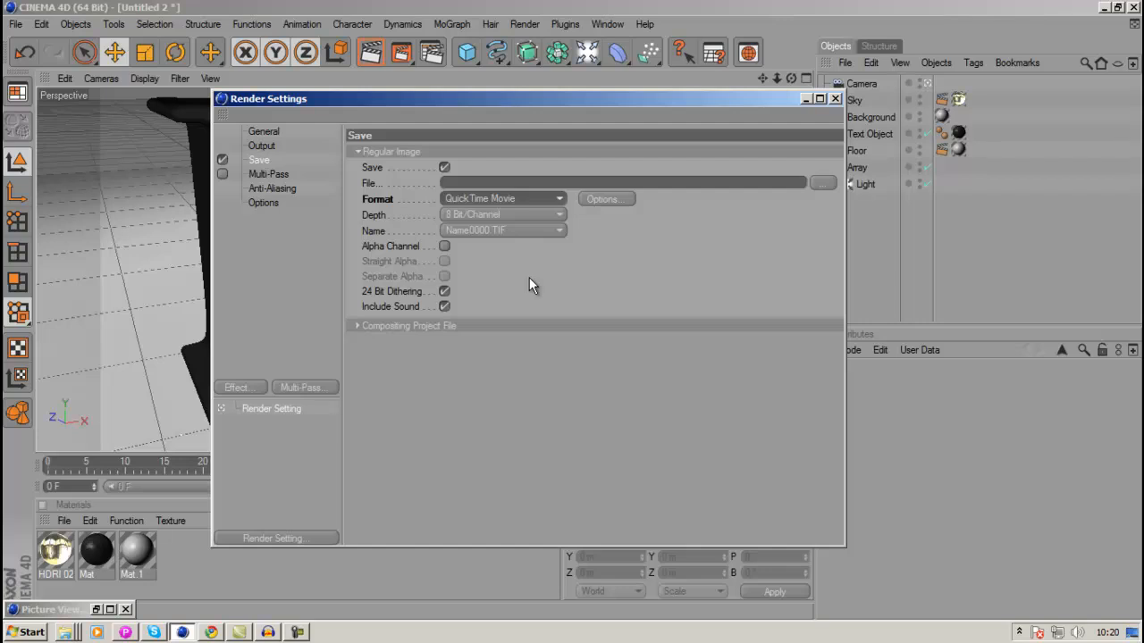
mouse_move(540, 261)
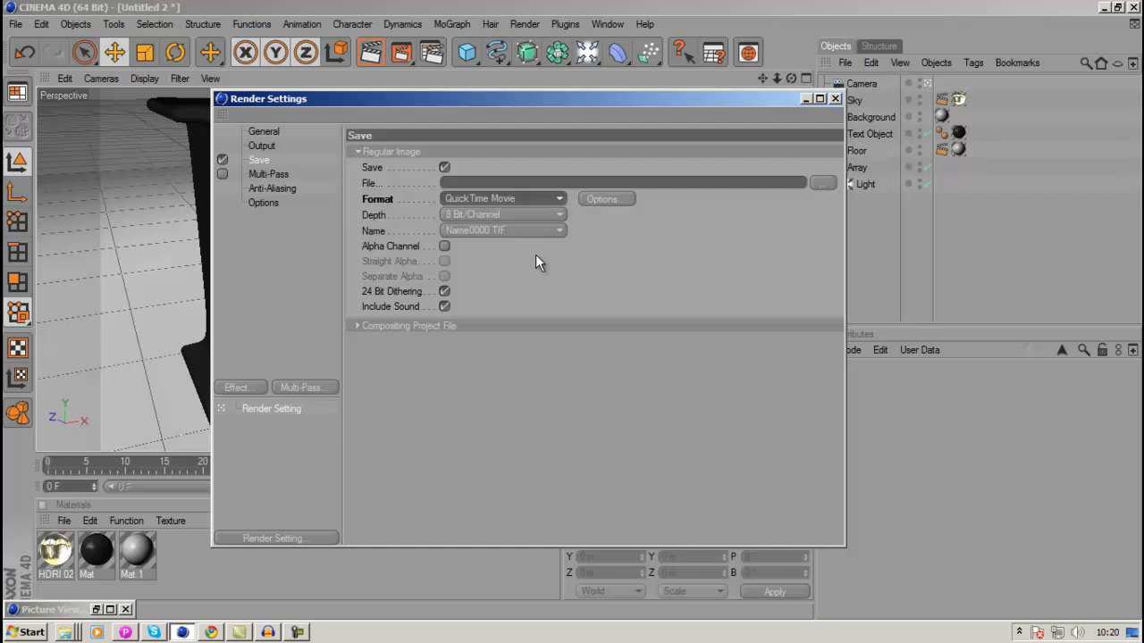
mouse_move(550, 248)
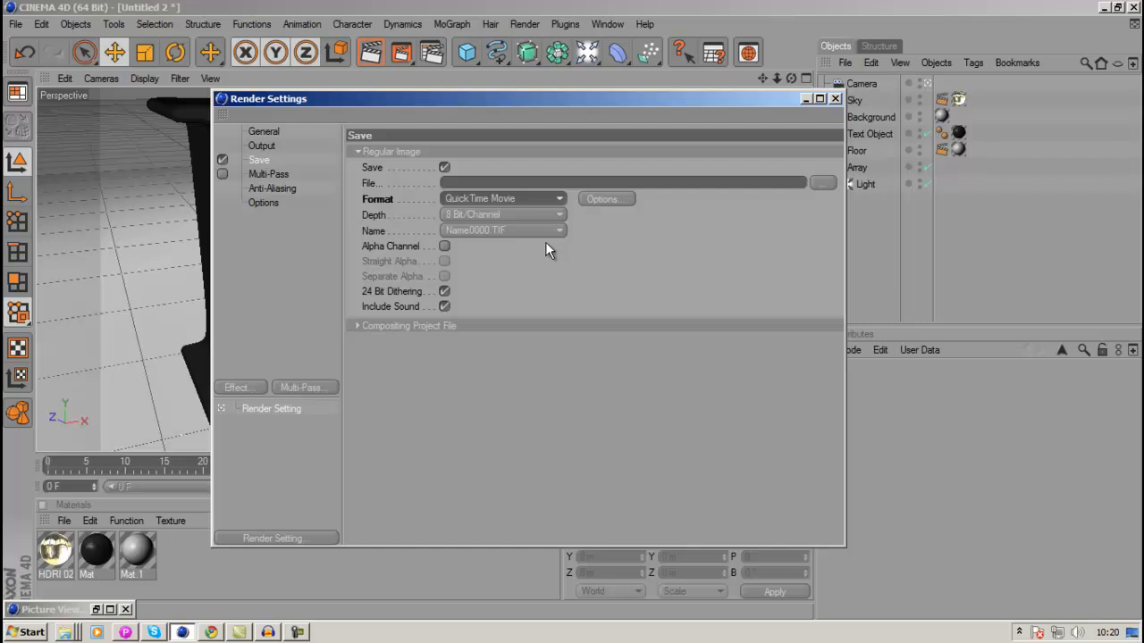
mouse_move(561, 223)
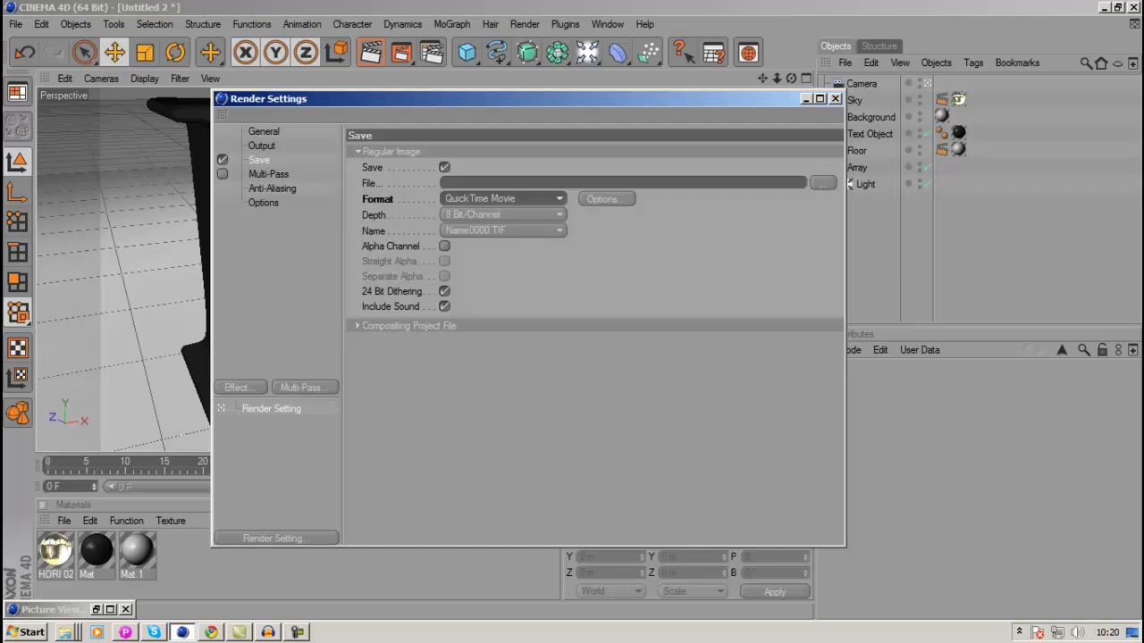
mouse_move(536, 134)
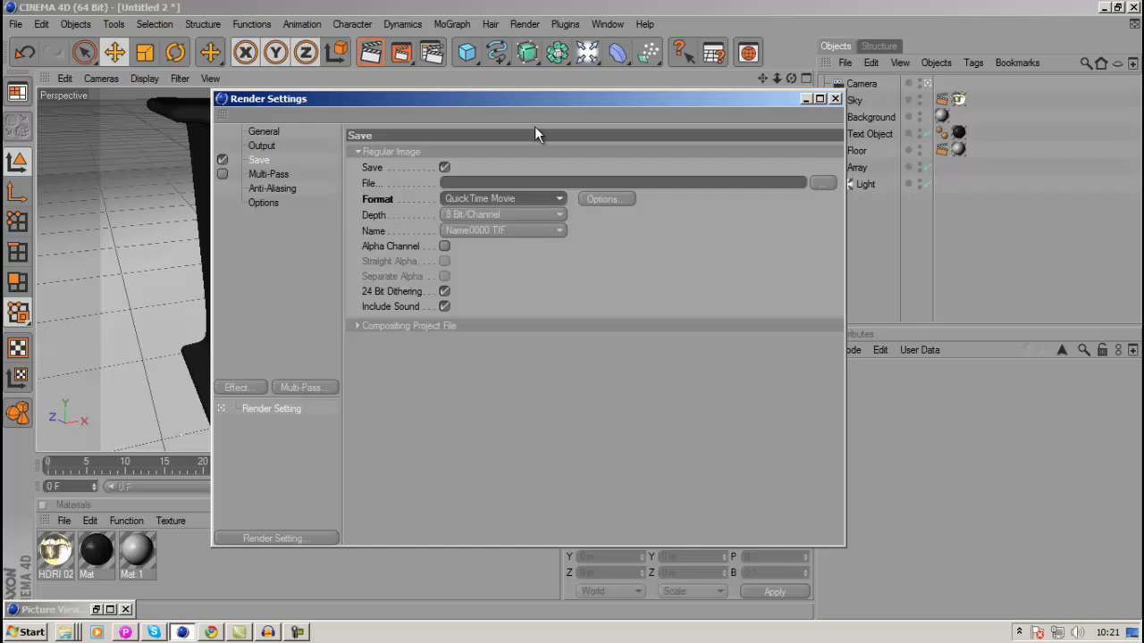
Step: Check the QuickTime compressor options and set the output file to 'youtube hd' on the Desktop
left_click(503, 199)
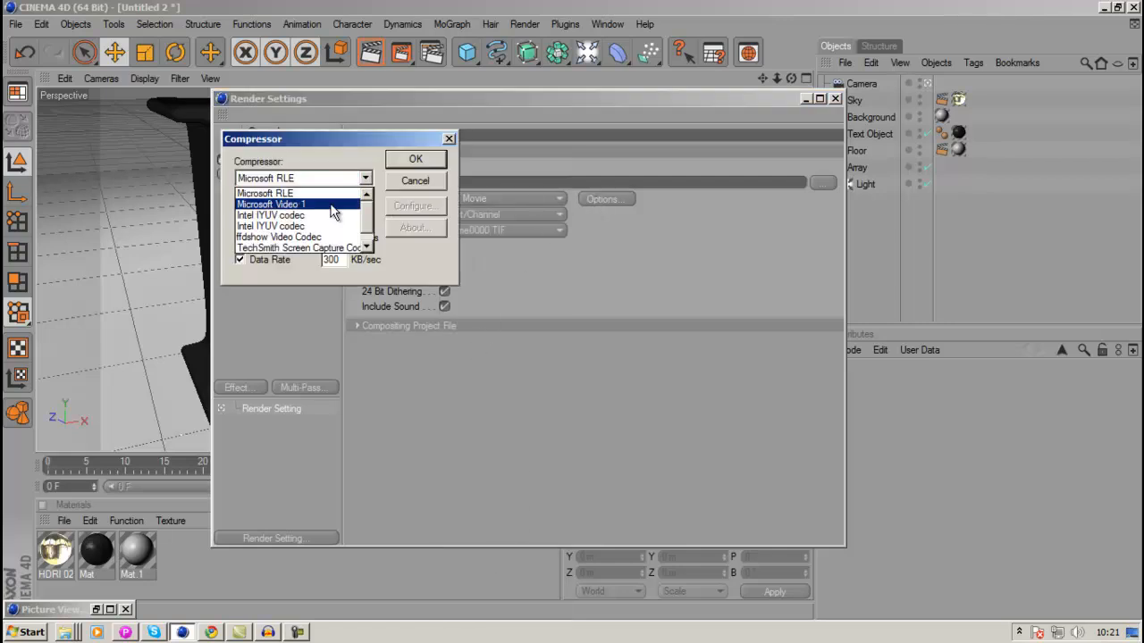
left_click(272, 214)
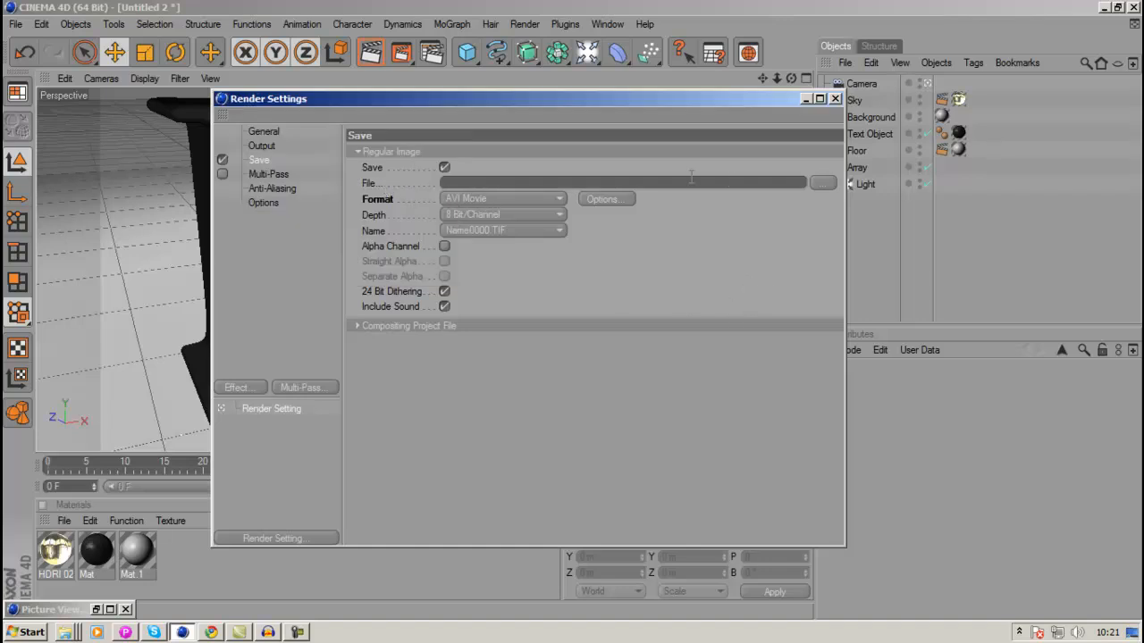
left_click(822, 182)
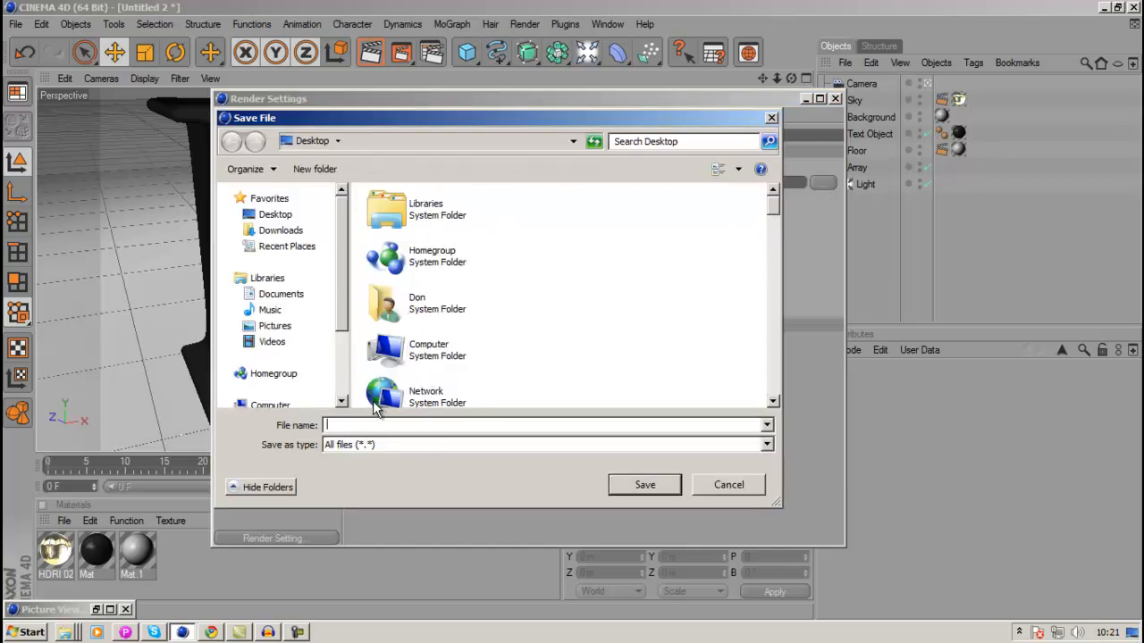
mouse_move(384, 393)
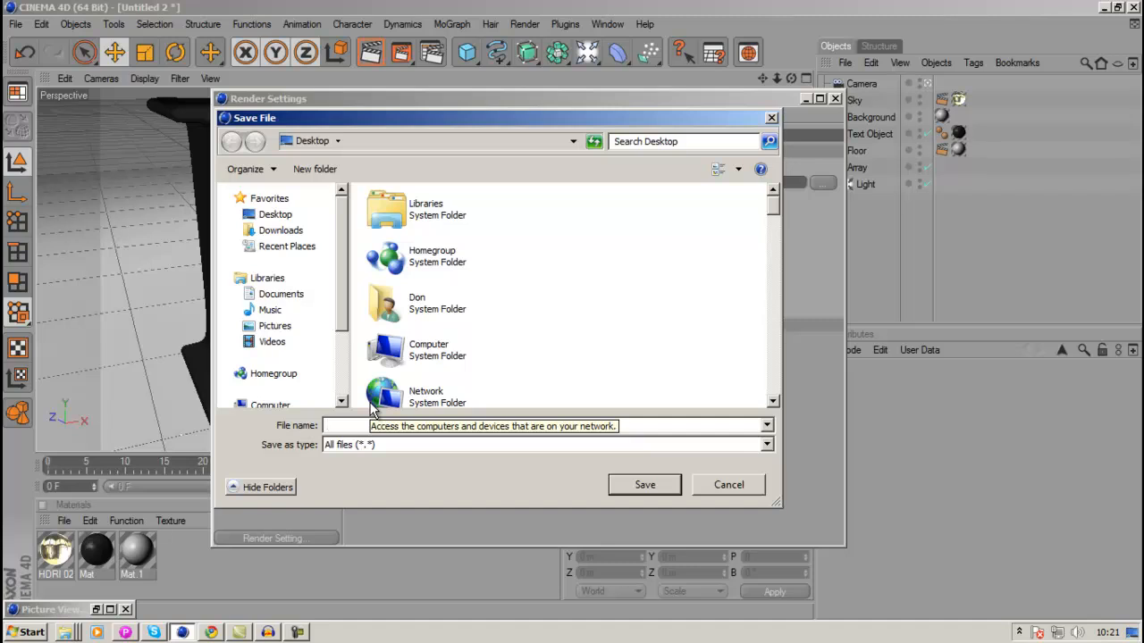
type("youtbe hd")
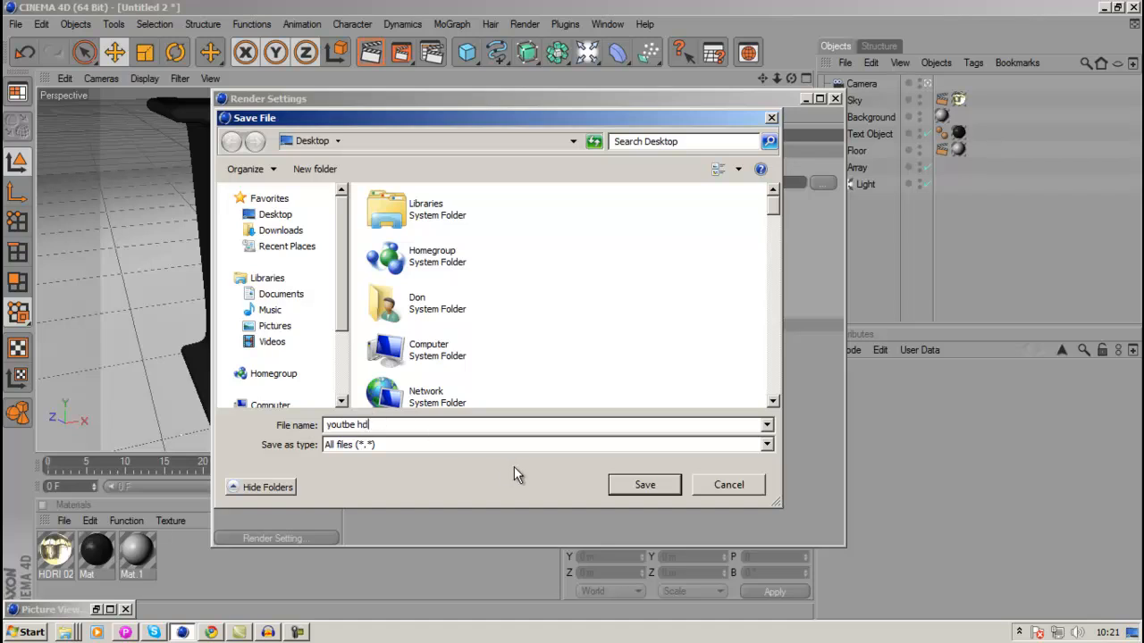
left_click(644, 485)
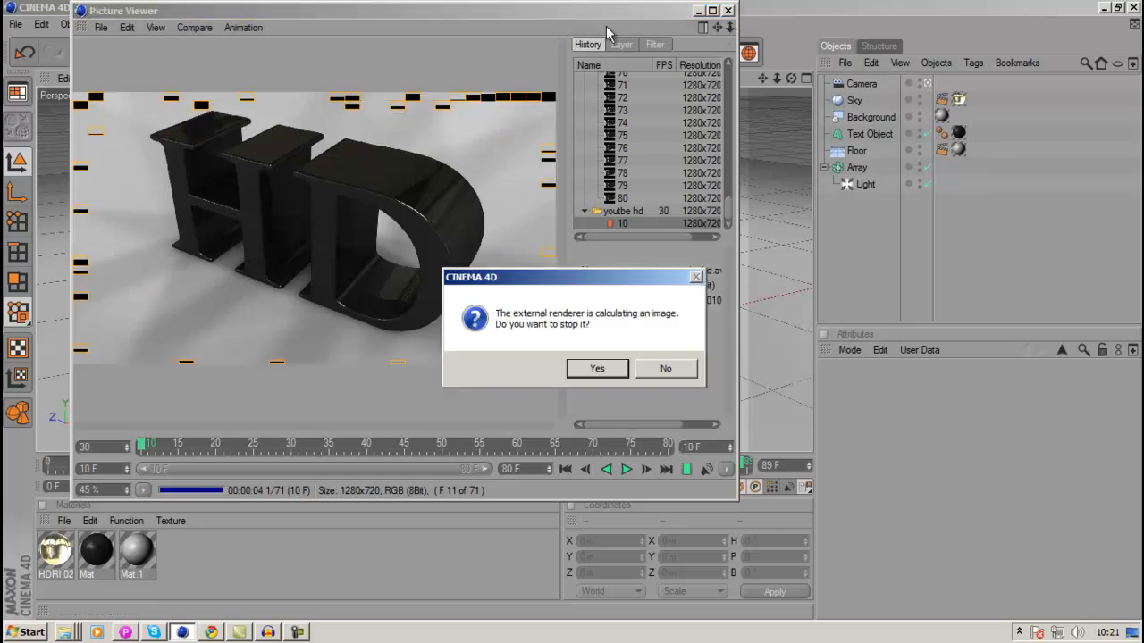
left_click(597, 368)
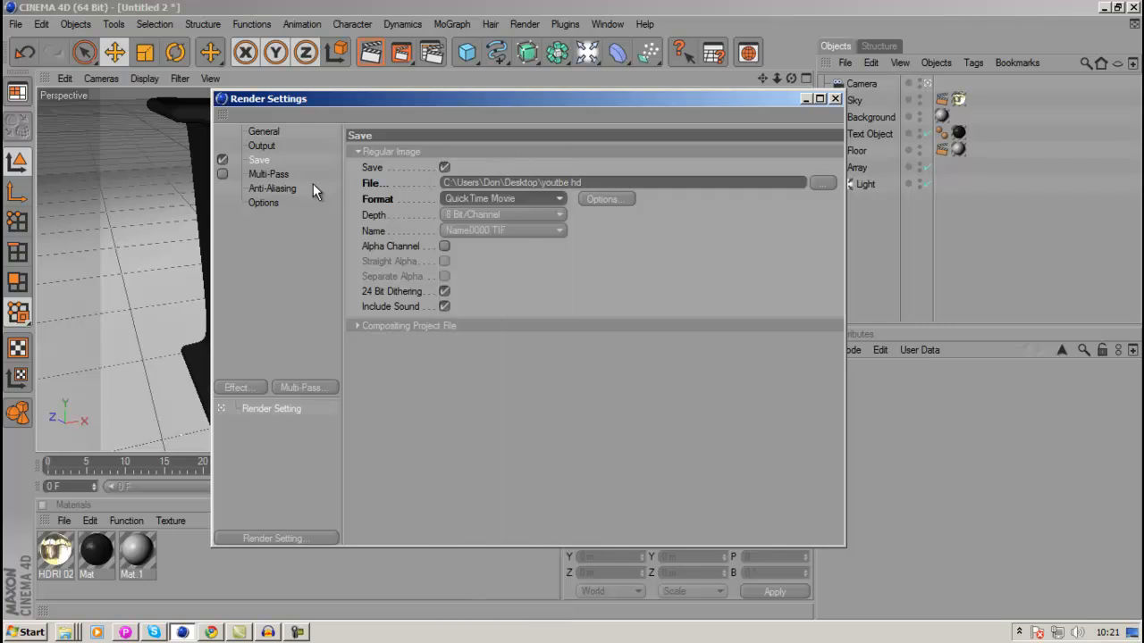
Step: Show the Options page with transparency, reflection, shadow and ray depth settings
left_click(263, 203)
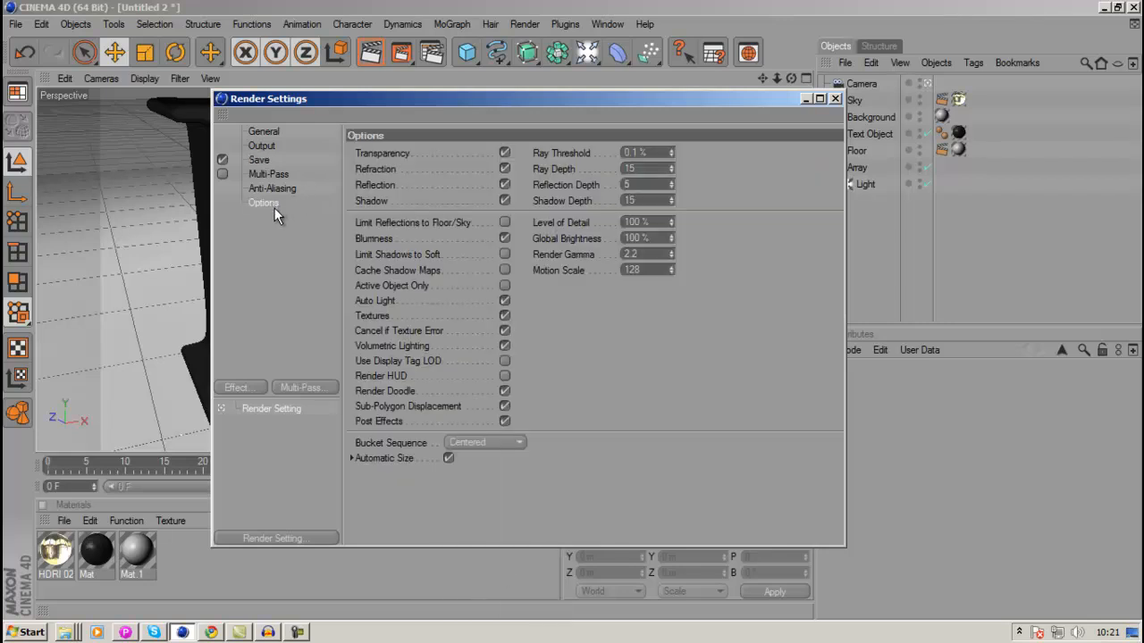
mouse_move(547, 177)
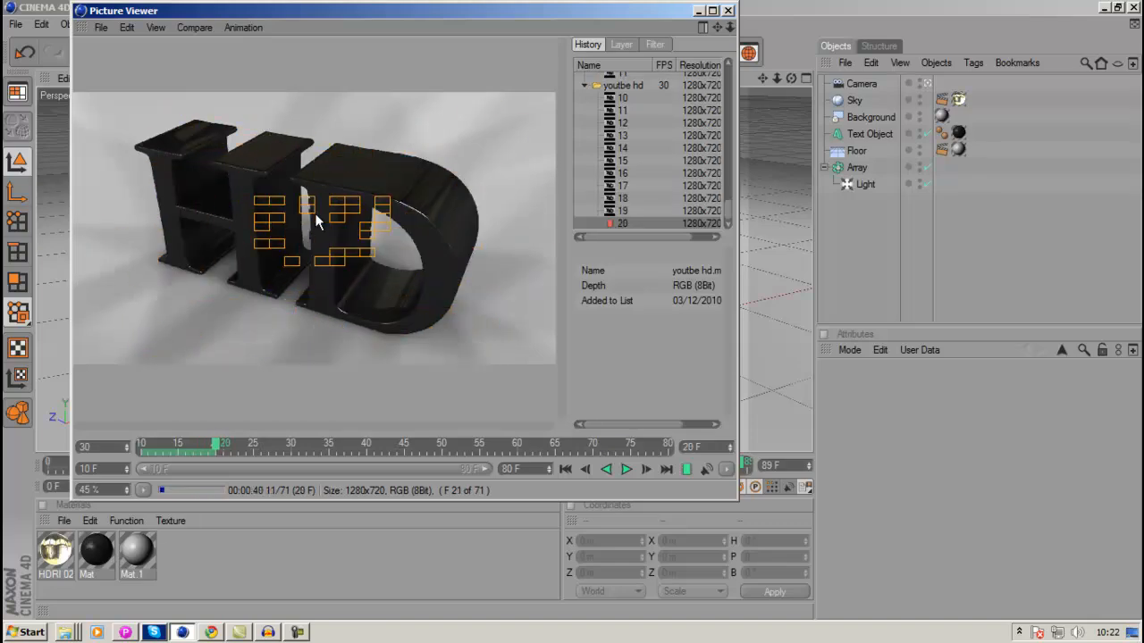
Step: Close the Picture Viewer and reopen the render settings on the Options page
left_click(727, 11)
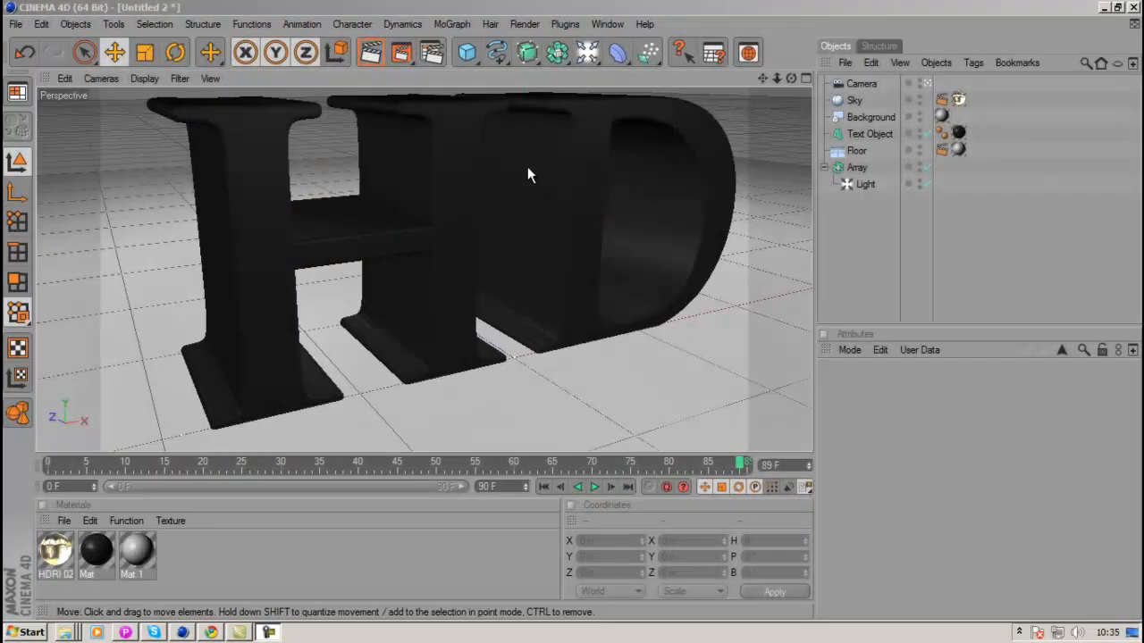
mouse_move(447, 117)
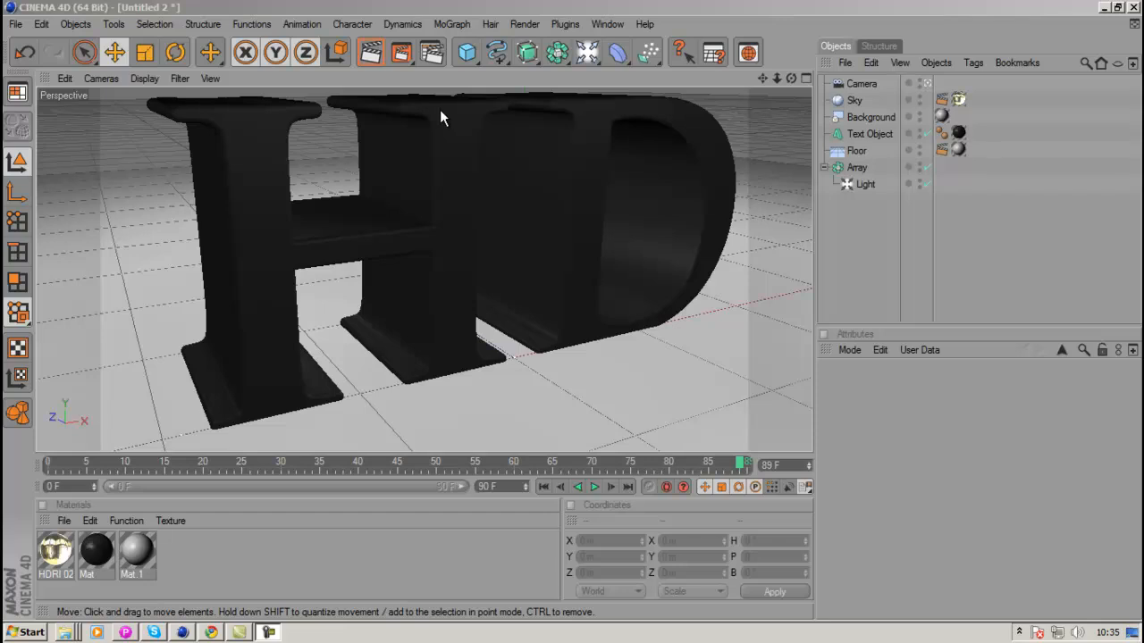
mouse_move(436, 147)
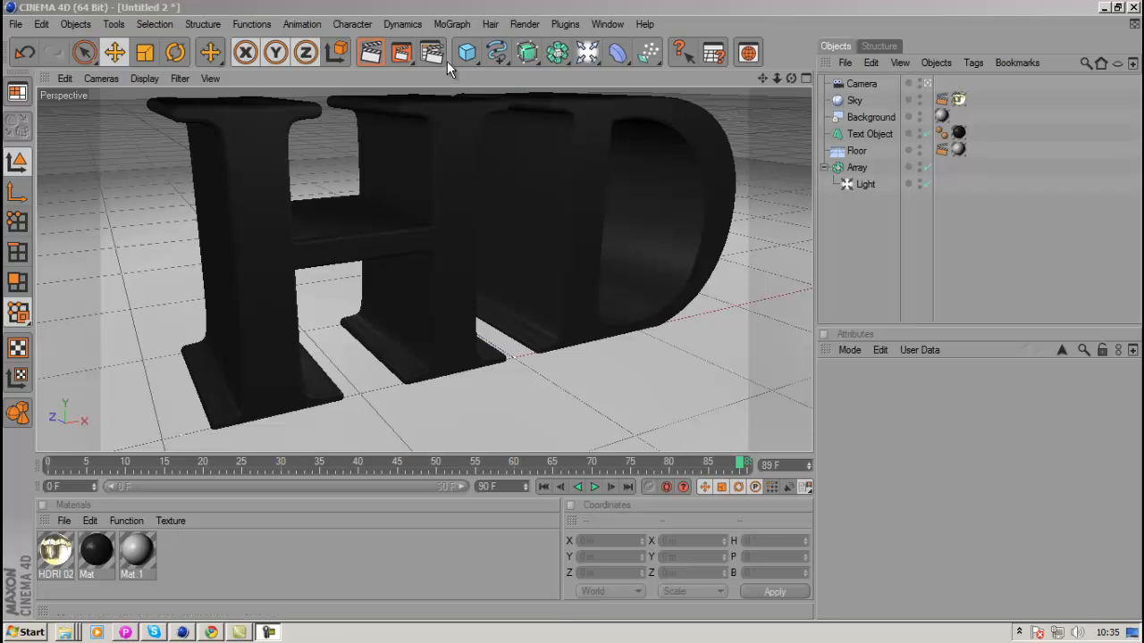
left_click(432, 52)
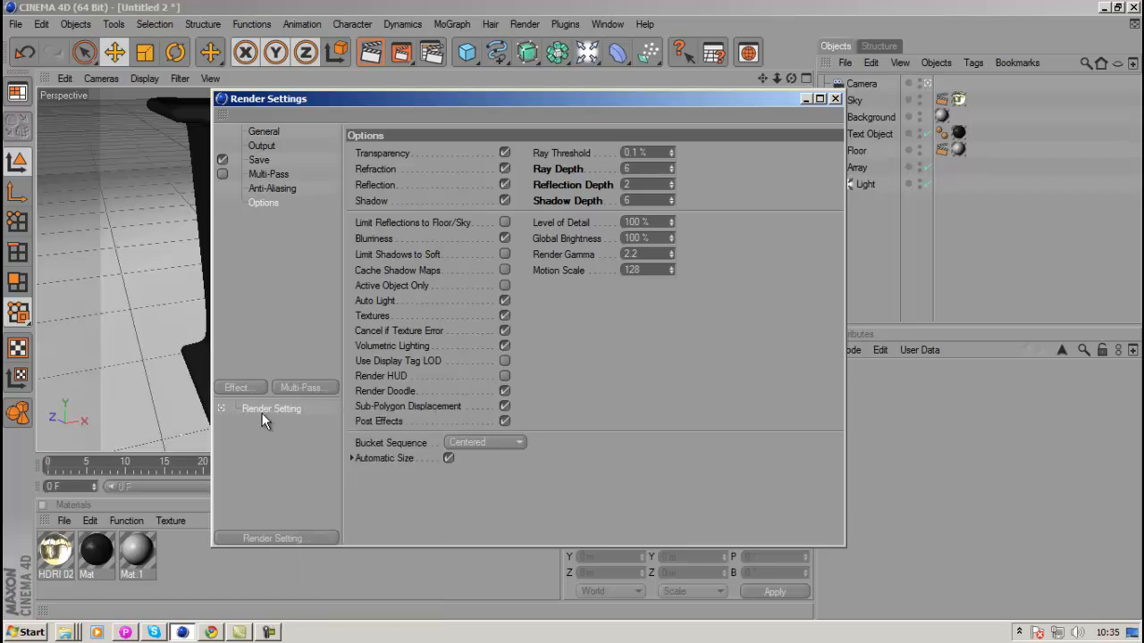
Step: Save the current render settings as a preset named 'HD Youtube'
right_click(271, 407)
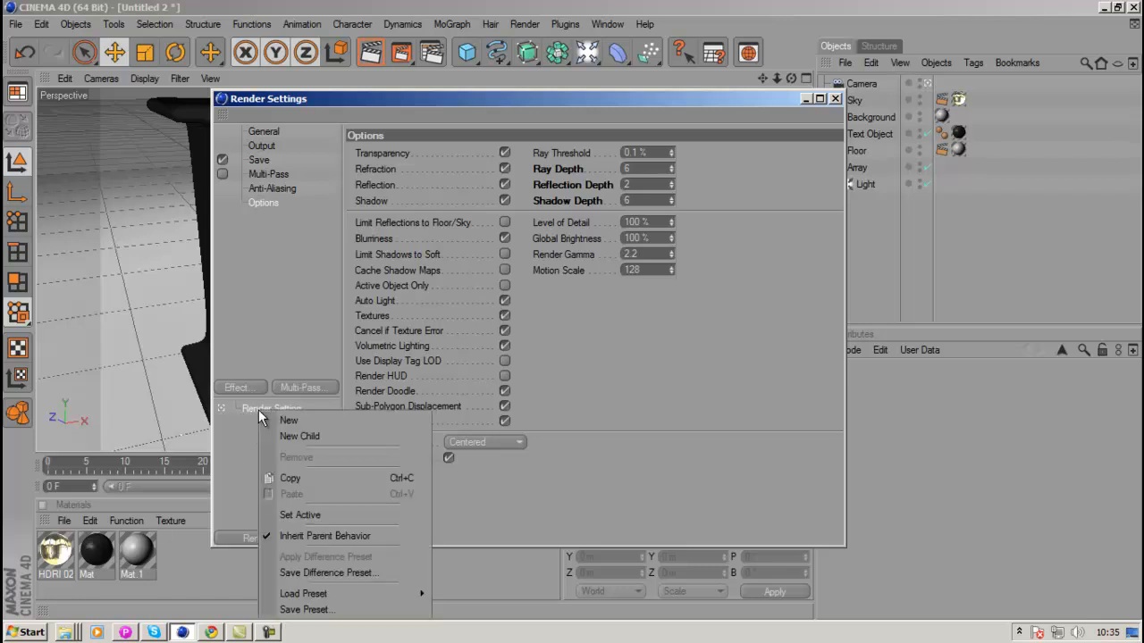
mouse_move(297, 610)
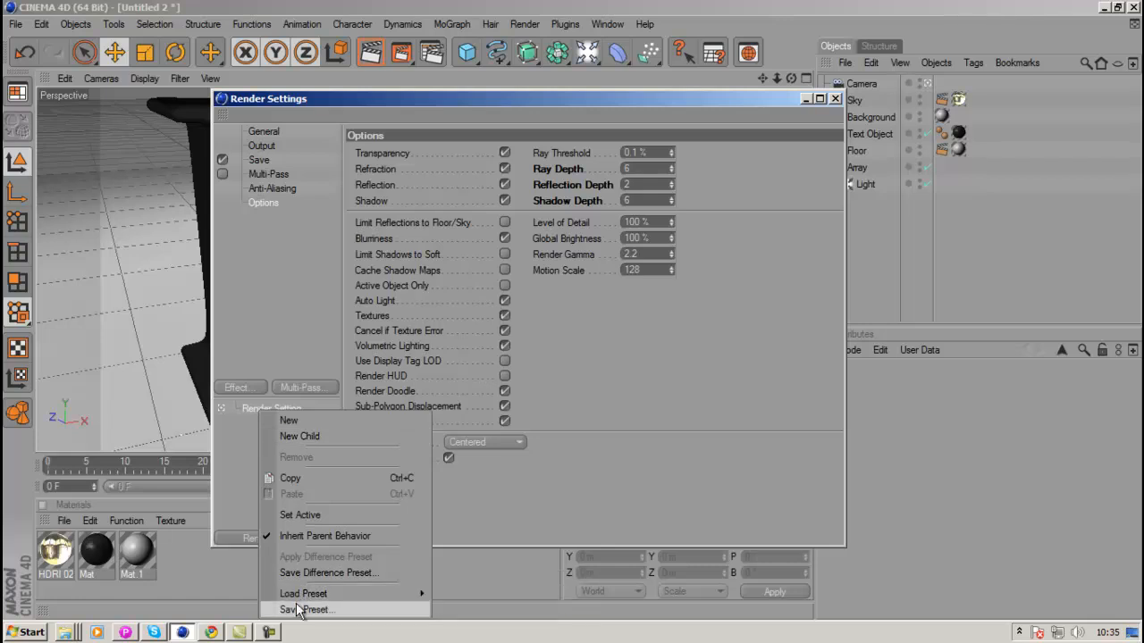
left_click(307, 609)
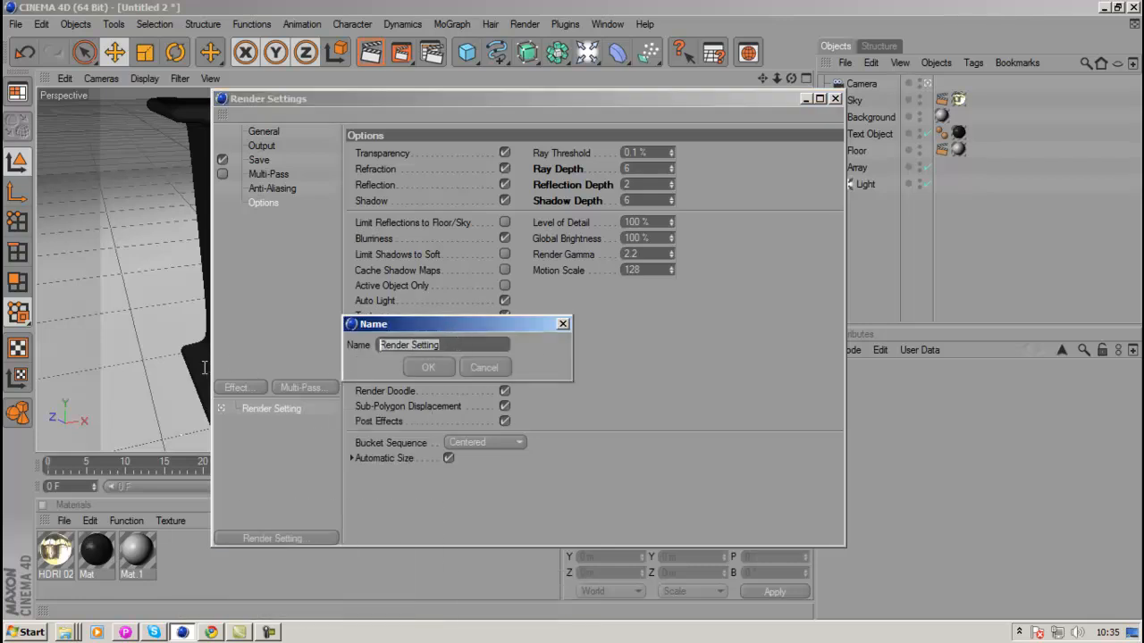
type("HD")
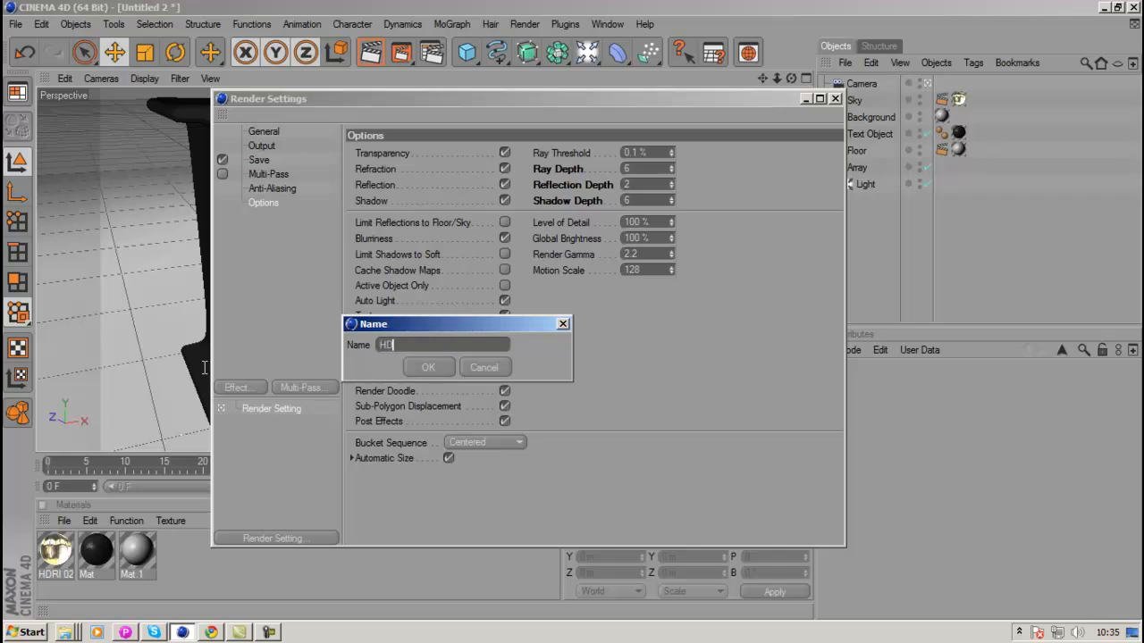
type("Youtube")
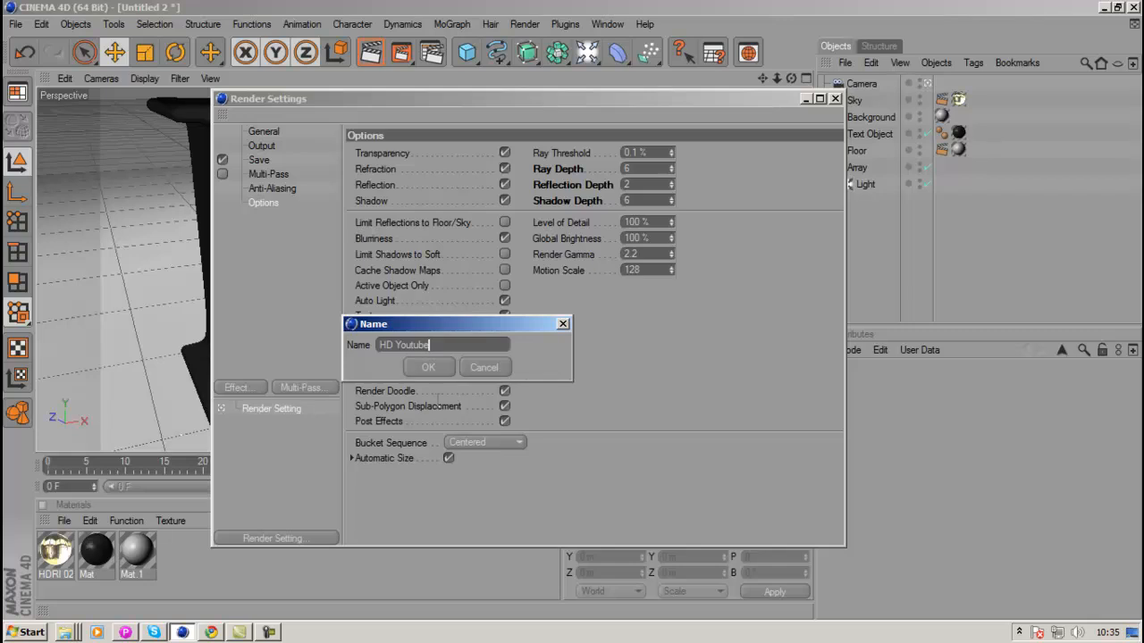
left_click(429, 368)
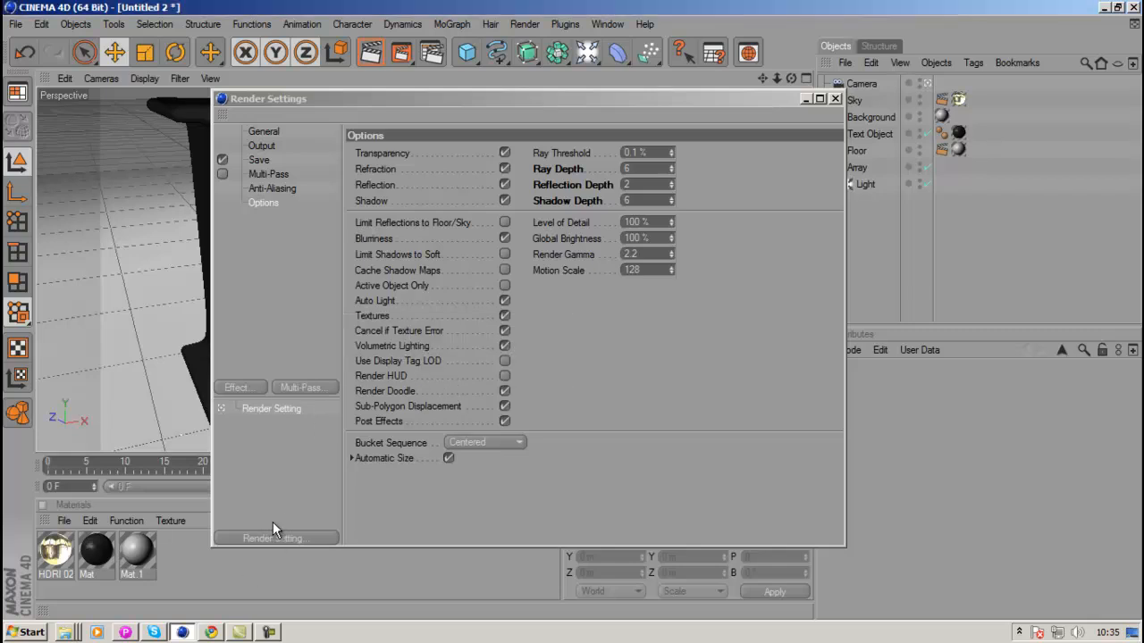
Step: Close Render Settings and start a new empty project, Untitled 3
left_click(836, 98)
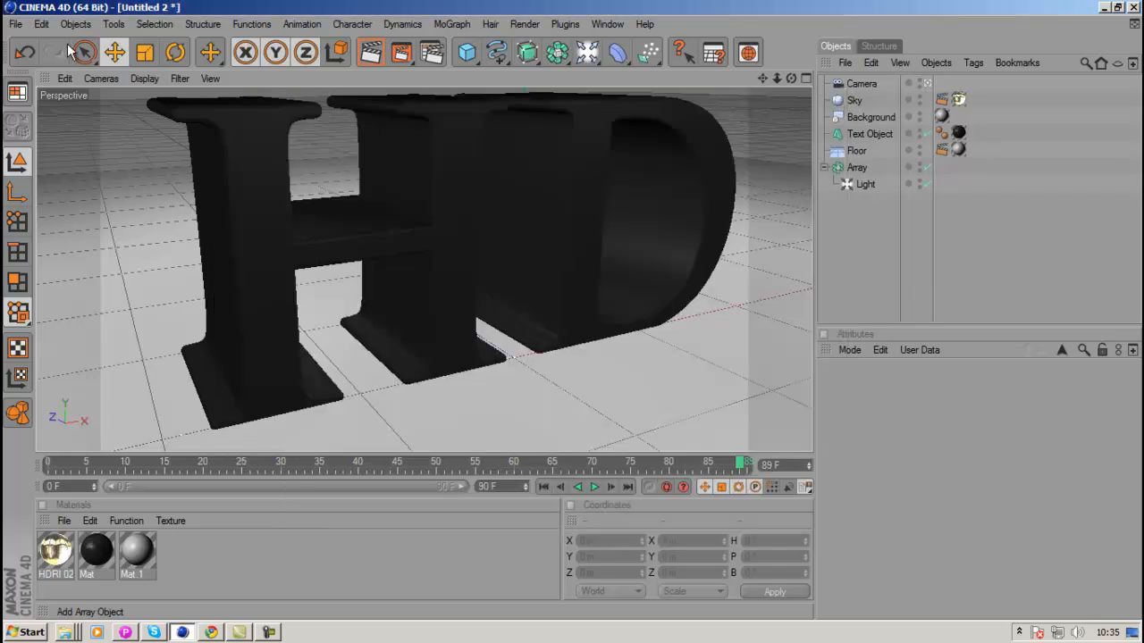
left_click(14, 25)
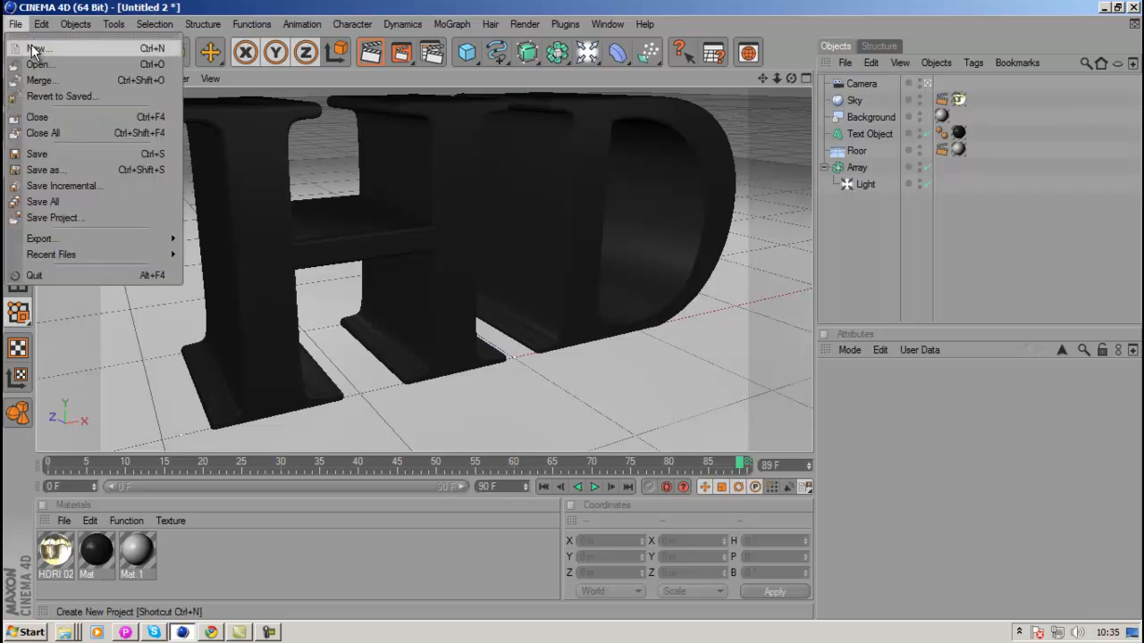
left_click(38, 46)
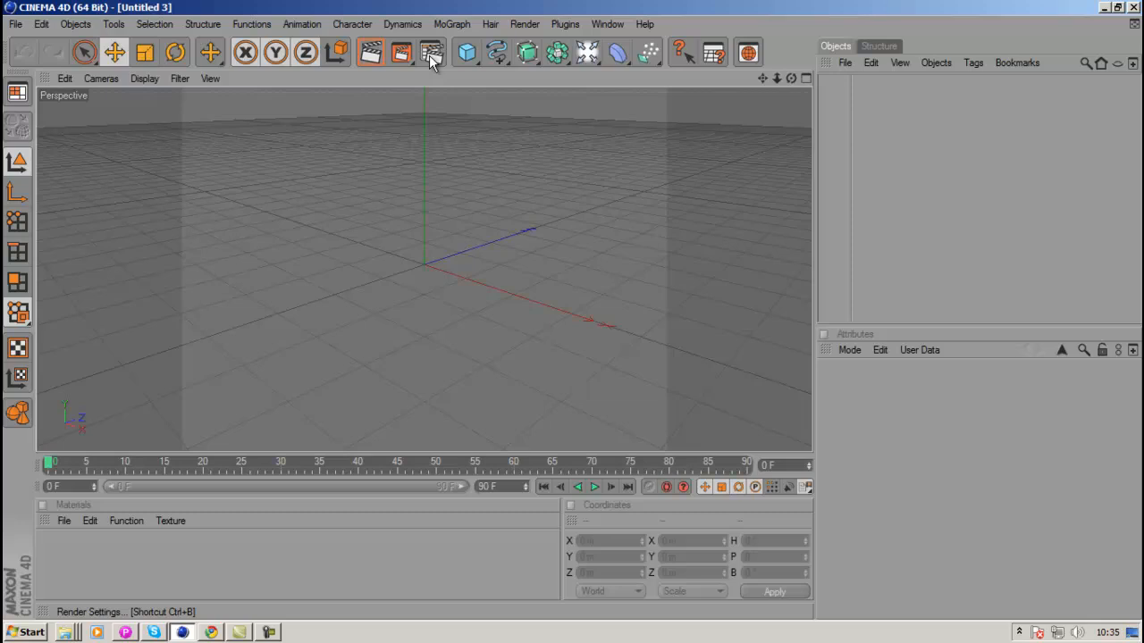
Step: Load the saved HD Youtube preset into the new project's render settings via the render setting's context menu
left_click(432, 52)
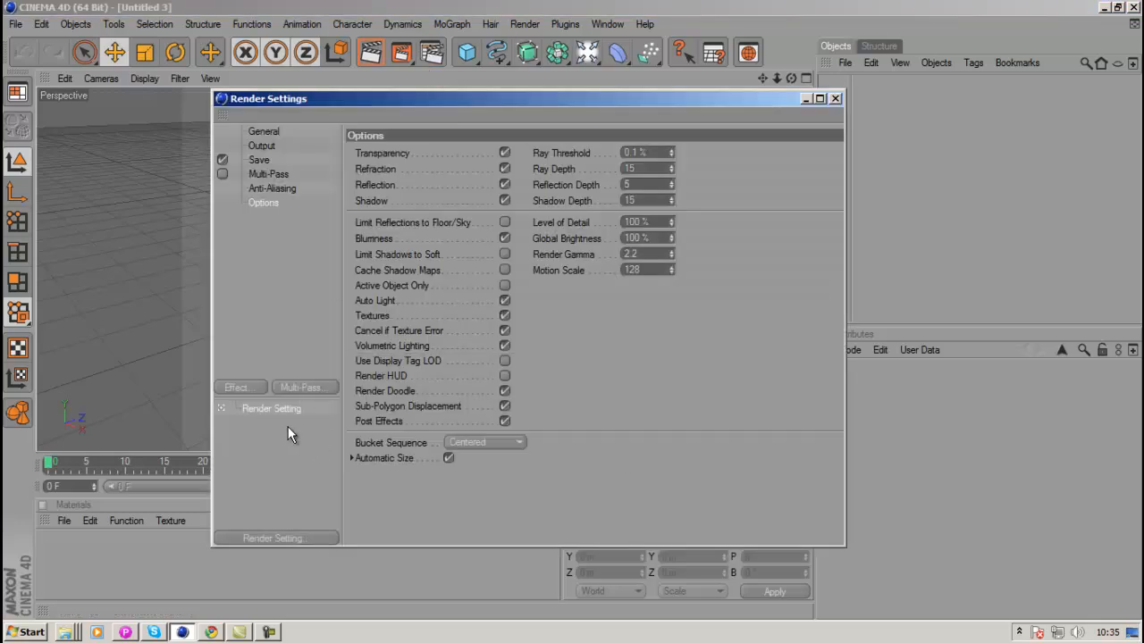
right_click(271, 408)
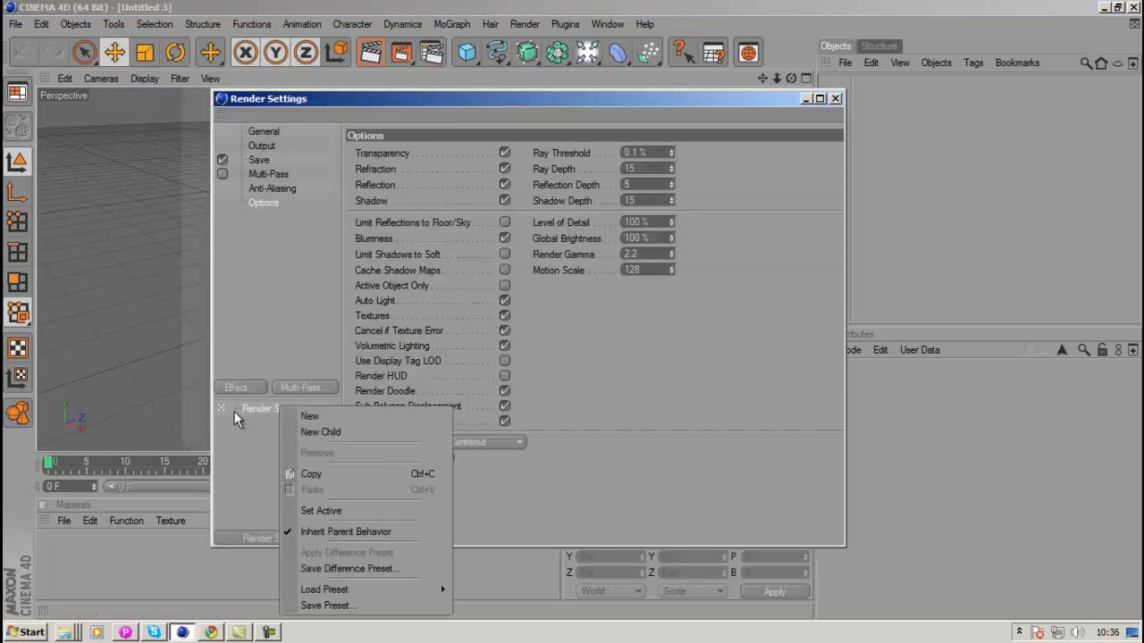
mouse_move(358, 606)
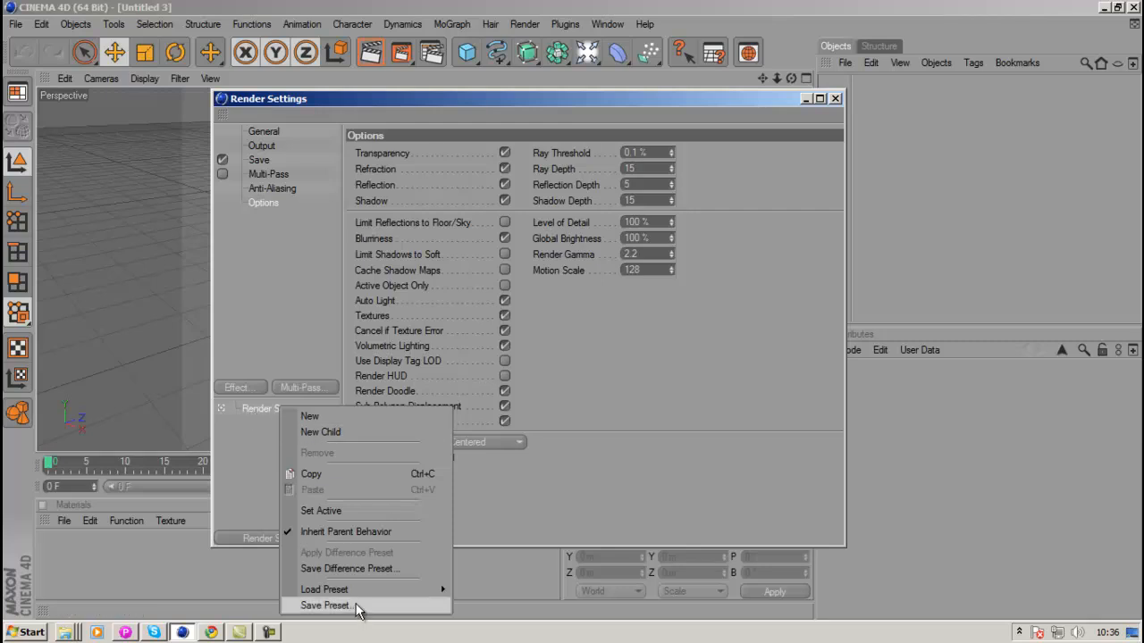
mouse_move(325, 590)
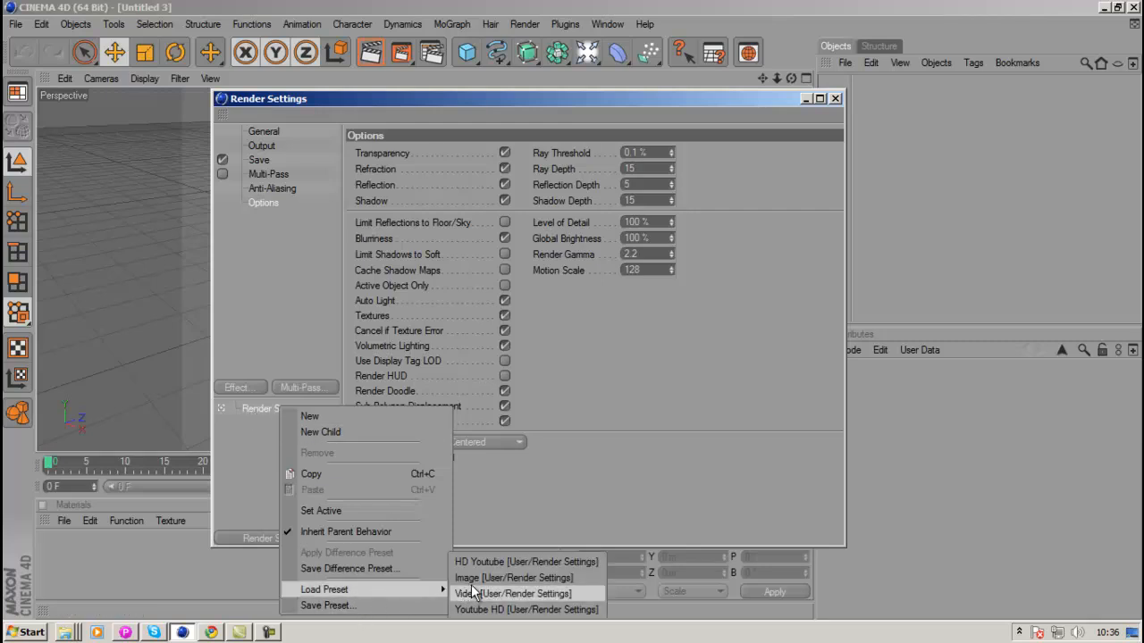
mouse_move(526, 561)
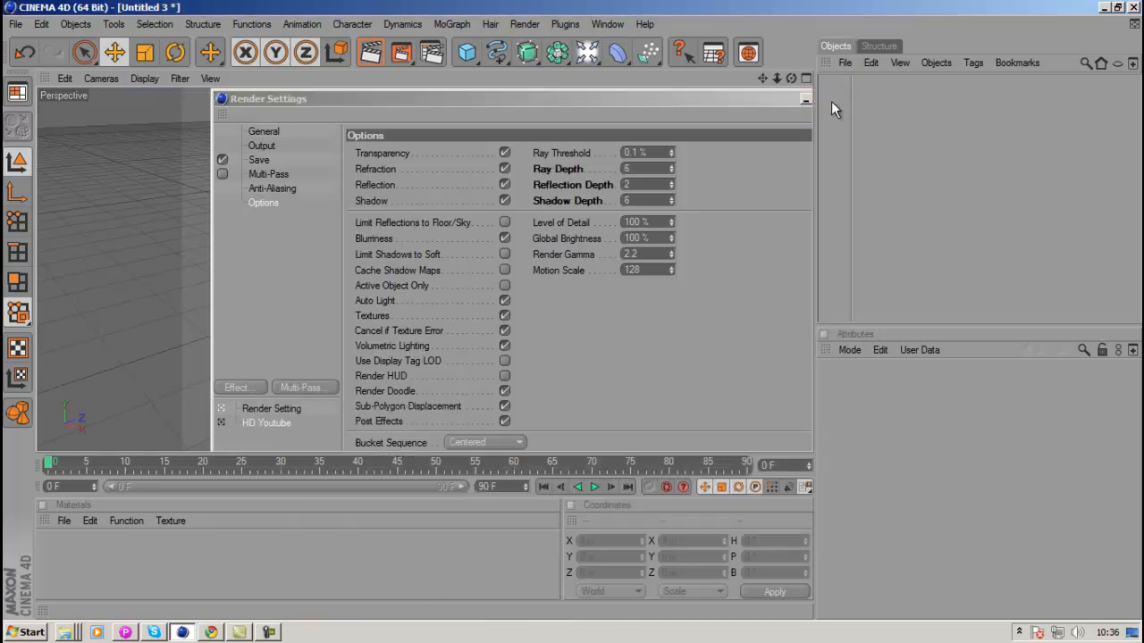
left_click(804, 98)
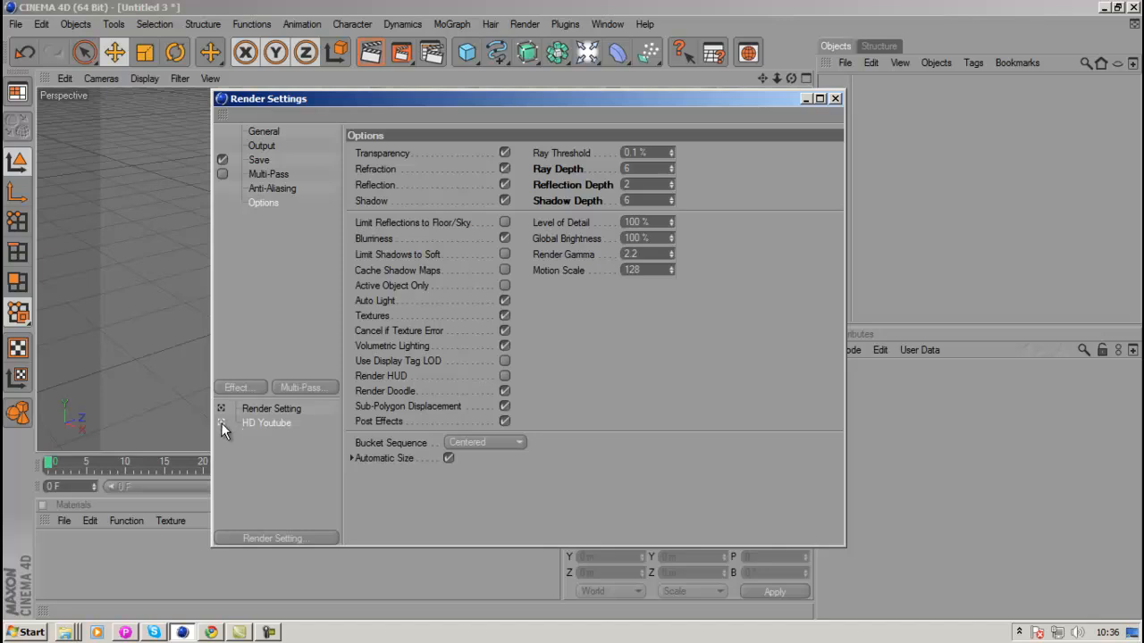
mouse_move(228, 434)
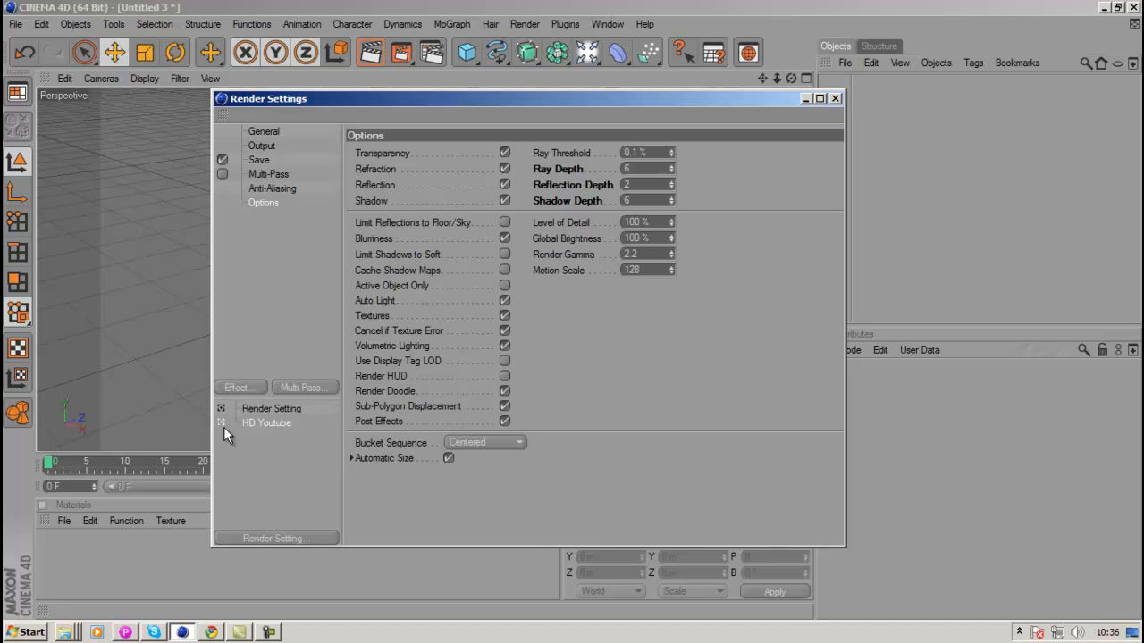
mouse_move(836, 107)
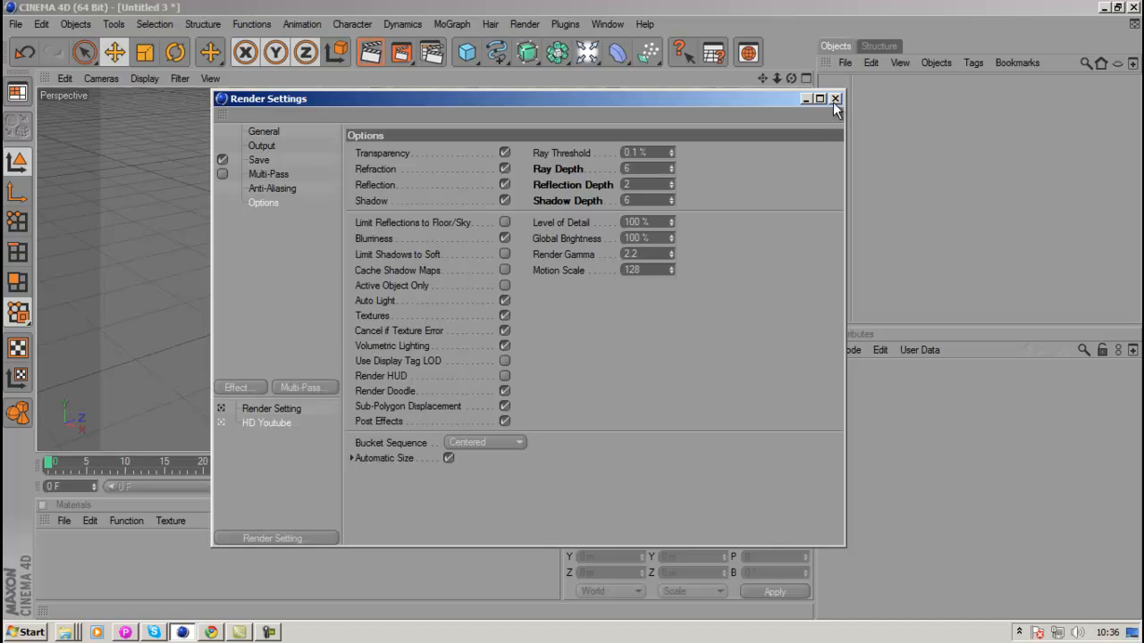
left_click(836, 99)
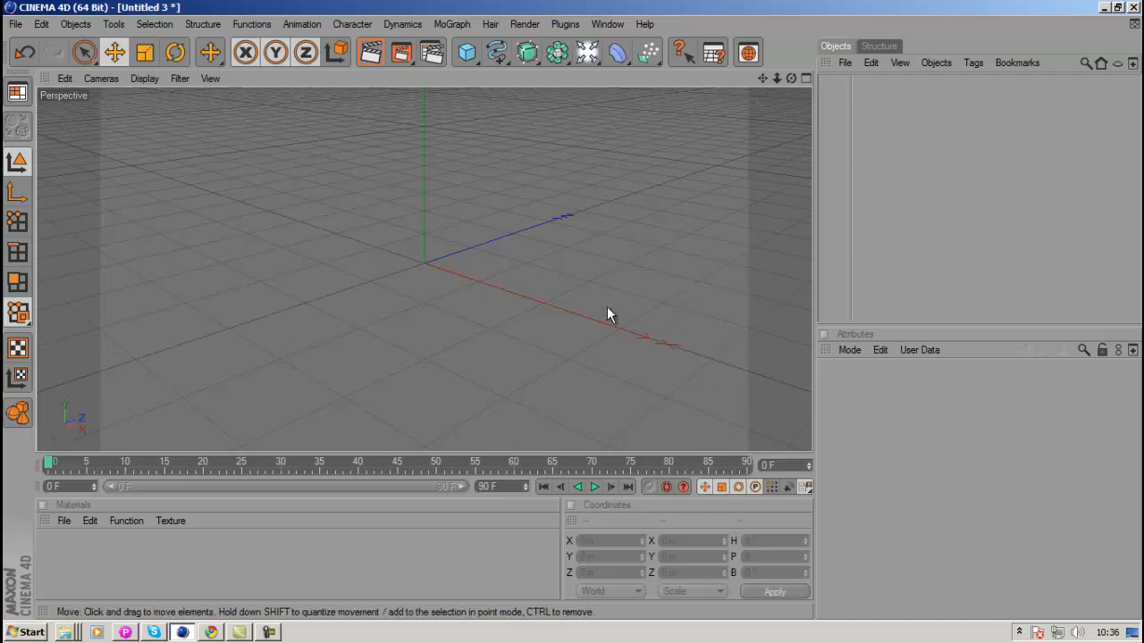
mouse_move(747, 51)
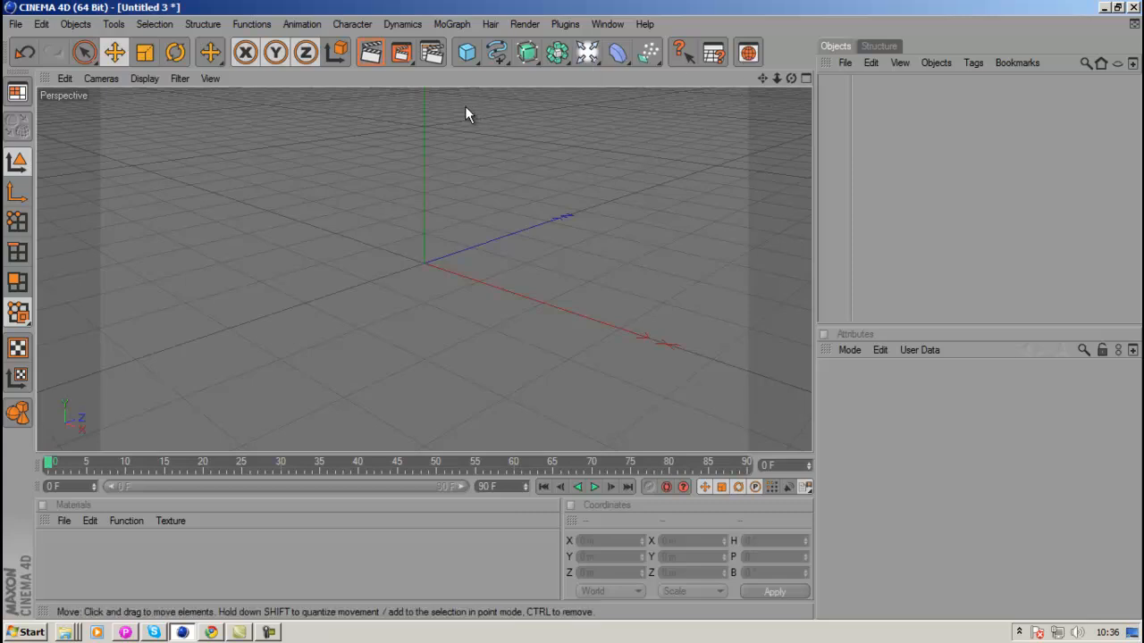
mouse_move(729, 121)
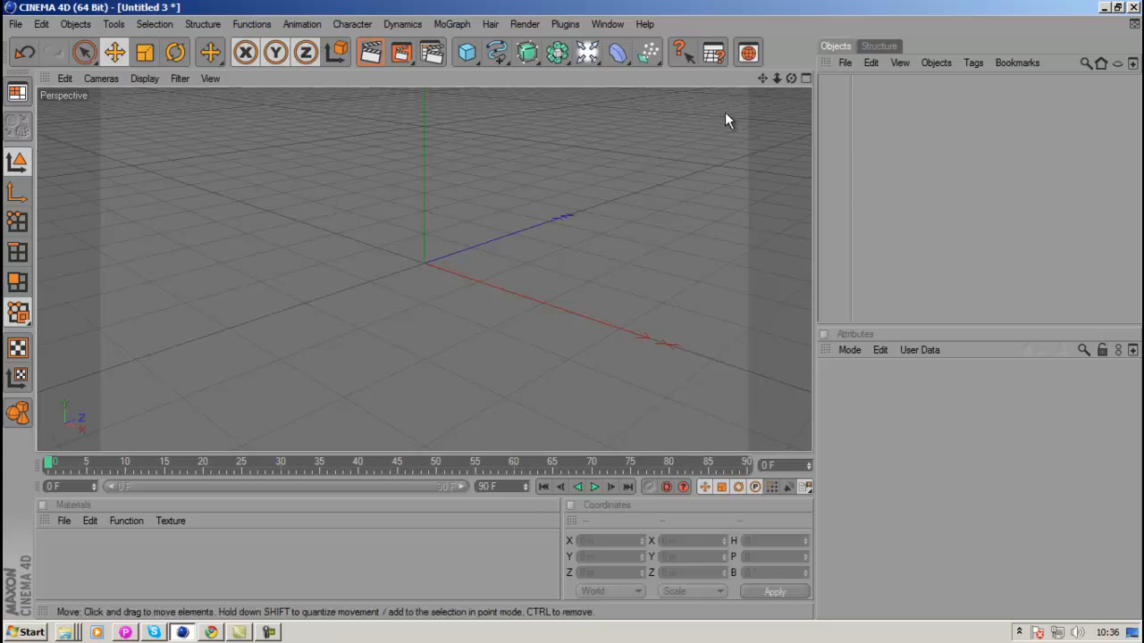
mouse_move(783, 86)
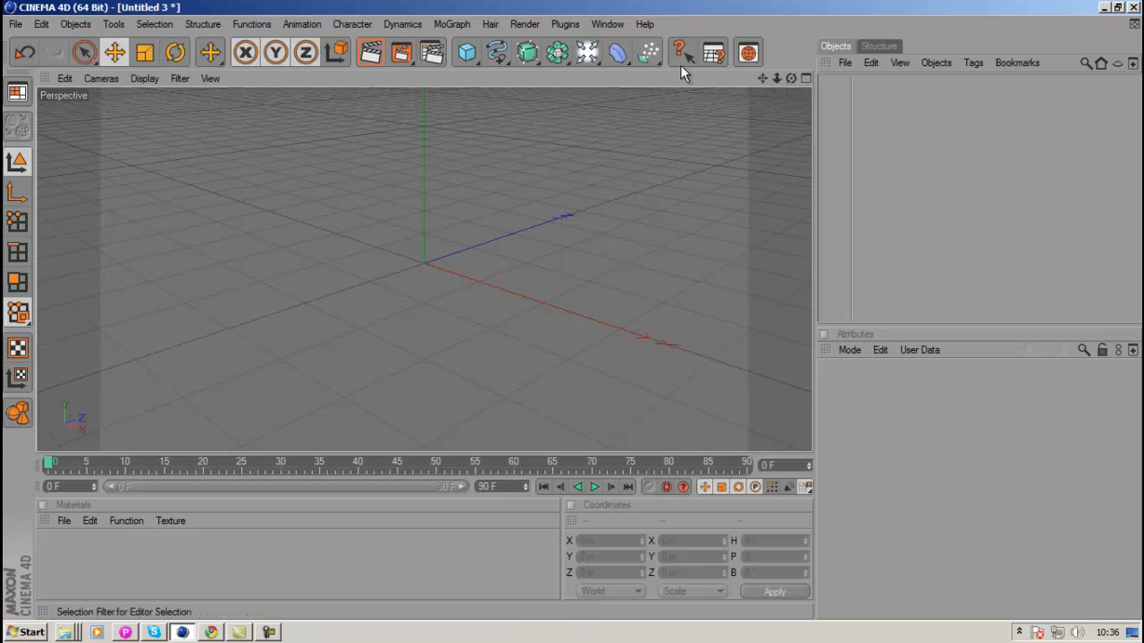
Step: Verify the Save page outputs a QuickTime Movie to the 'youtube hd' file on the Desktop
left_click(433, 51)
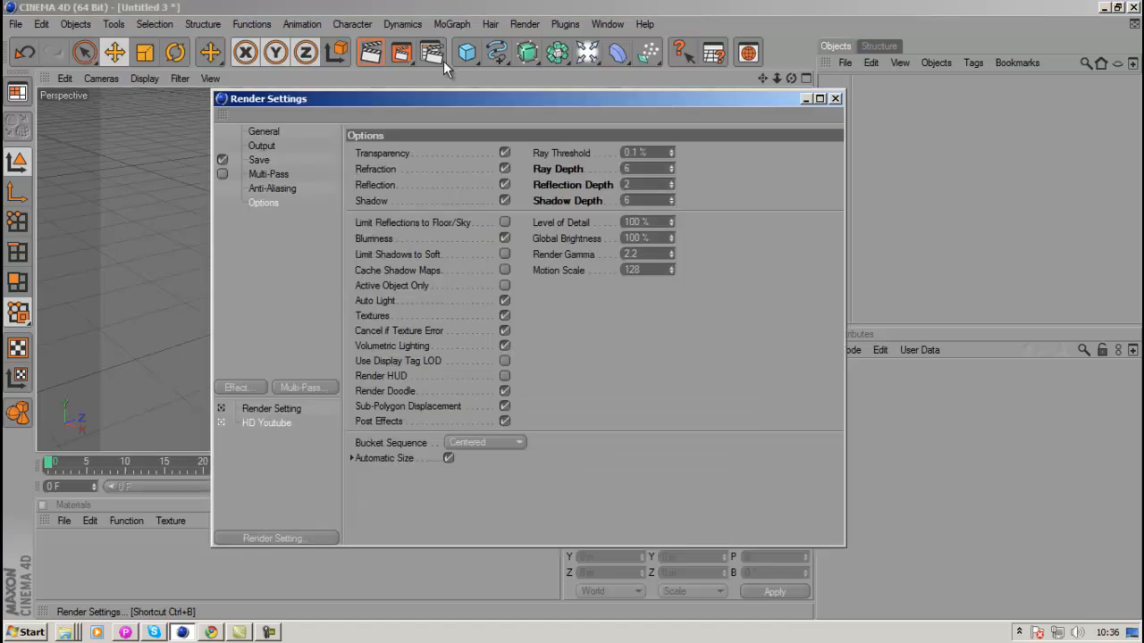
left_click(259, 159)
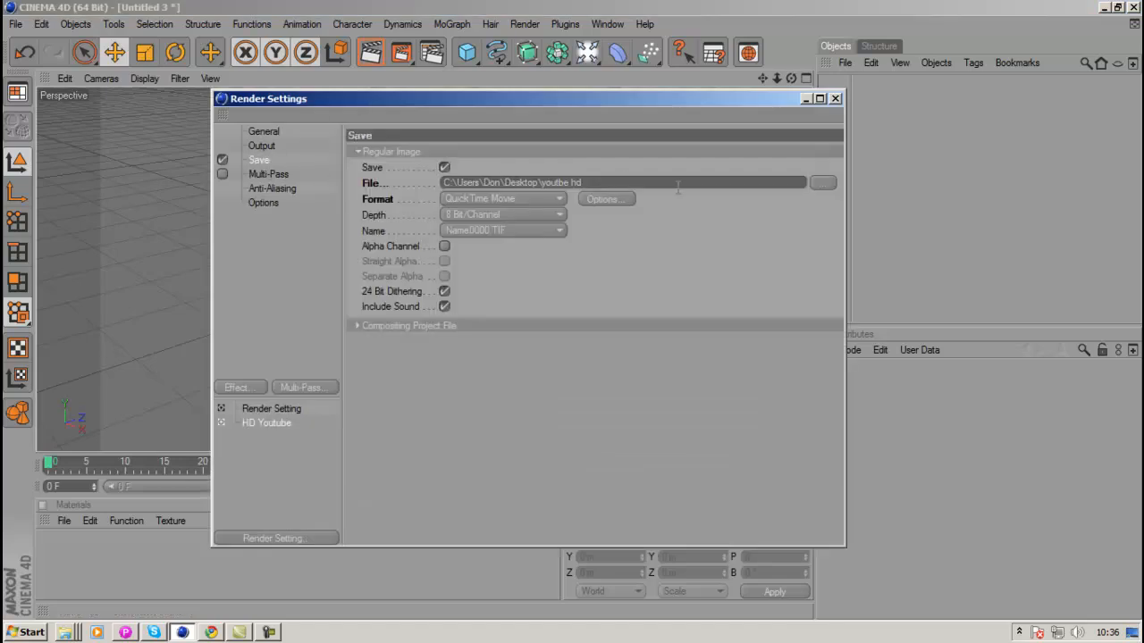
left_click(624, 182)
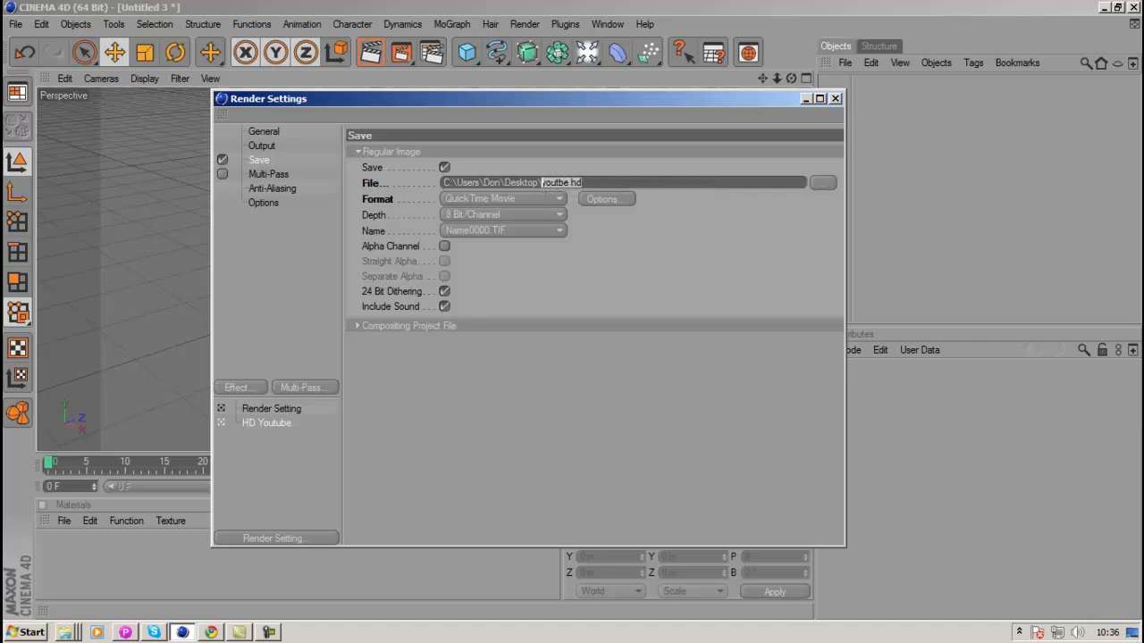
mouse_move(972, 218)
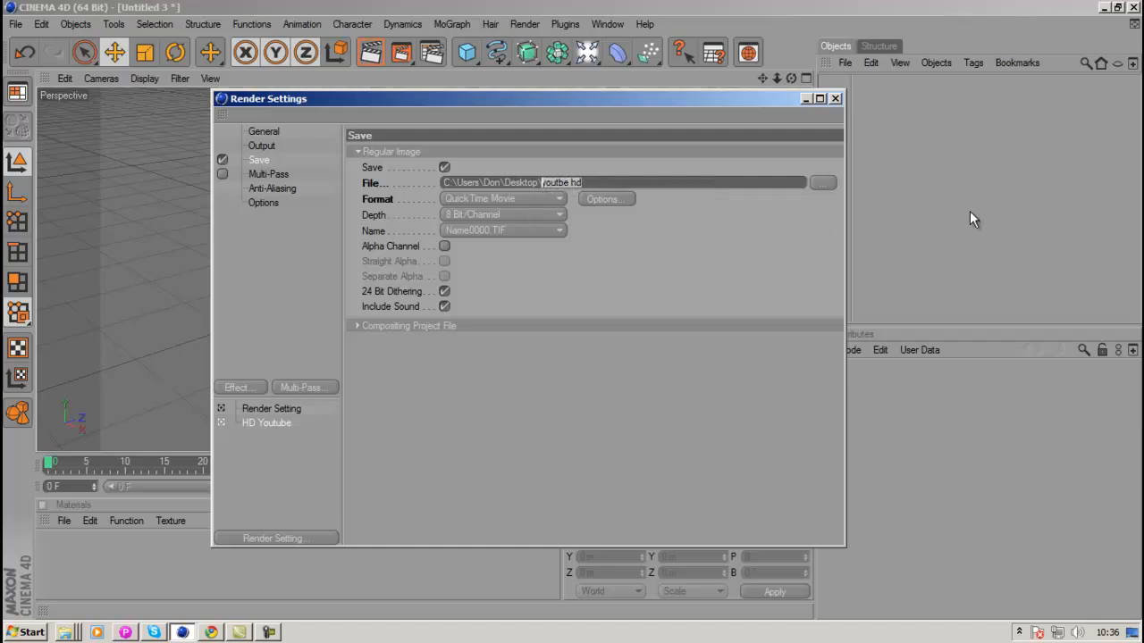